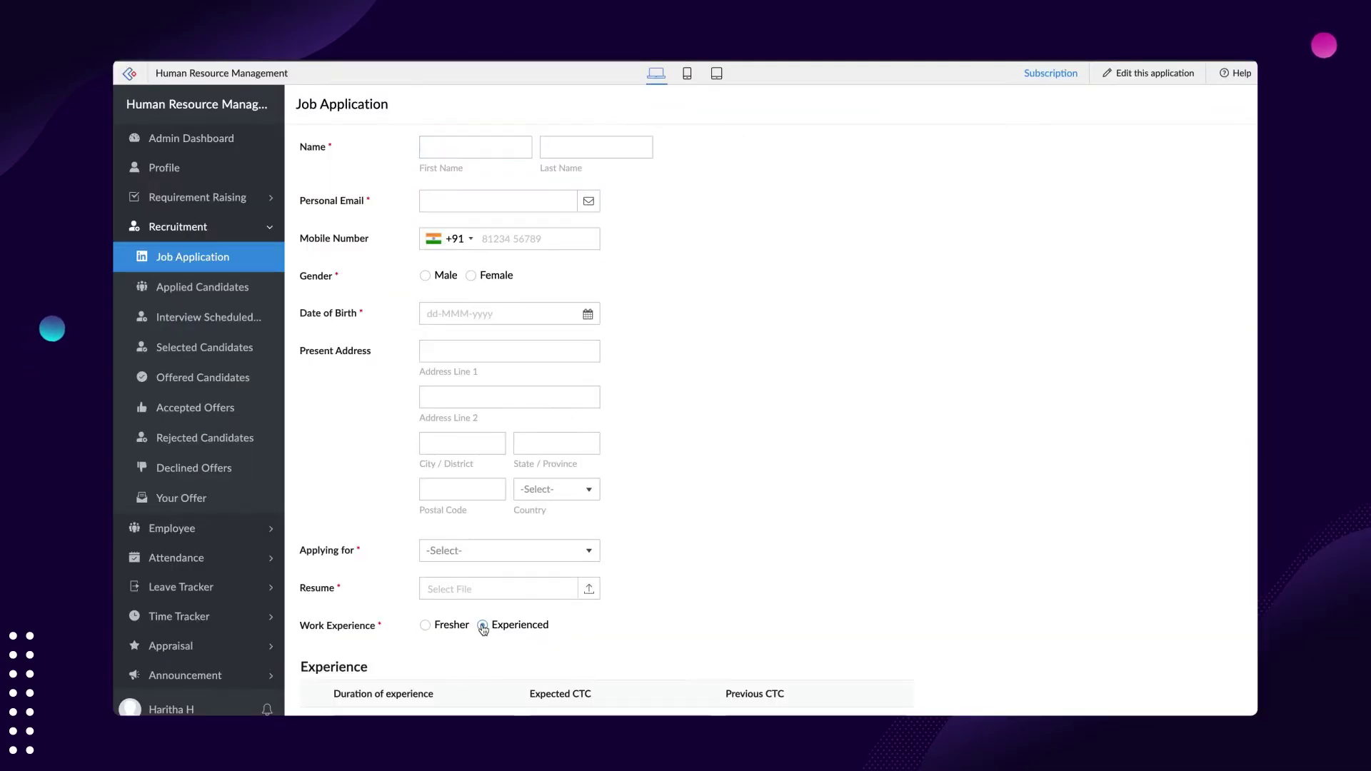
- Choose Experienced in the Job Application form, then Home Delivery in the Order form
click(482, 624)
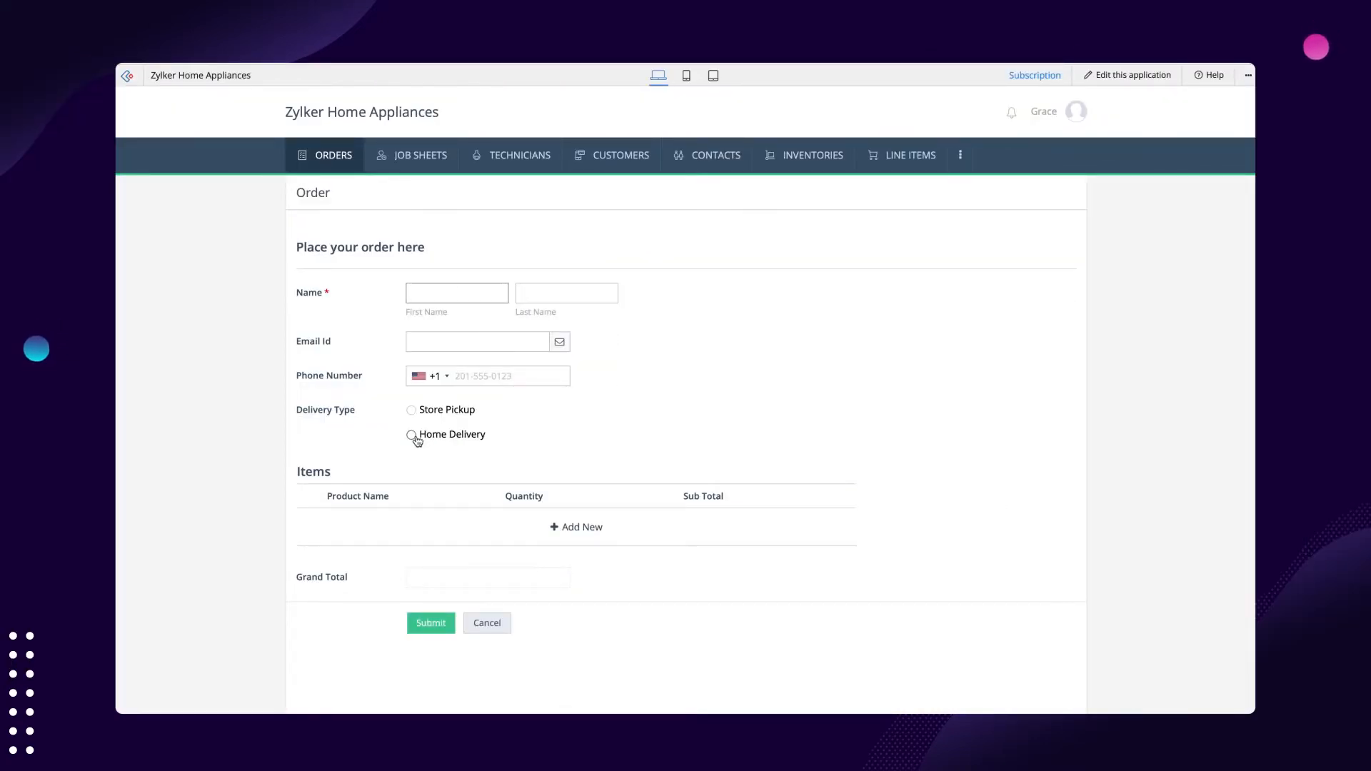
click(411, 436)
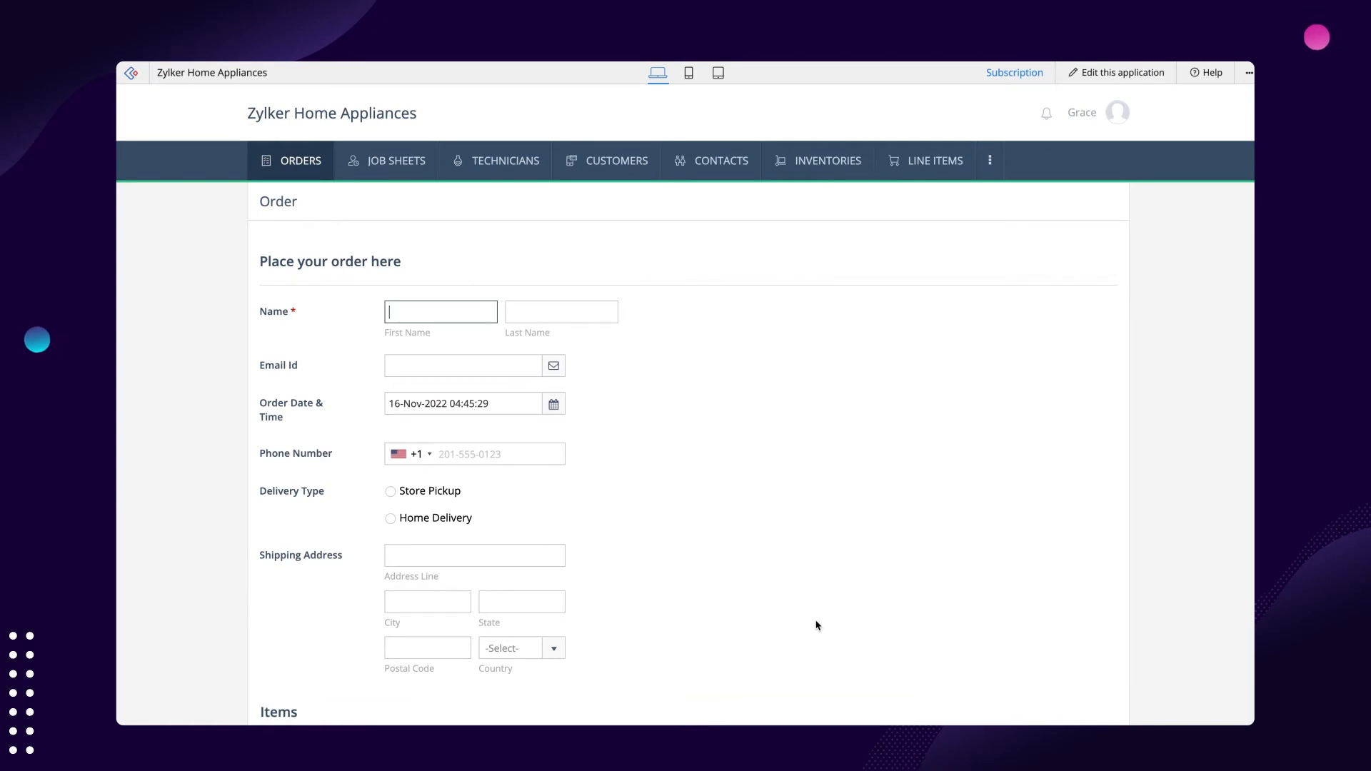
scroll(down, 3)
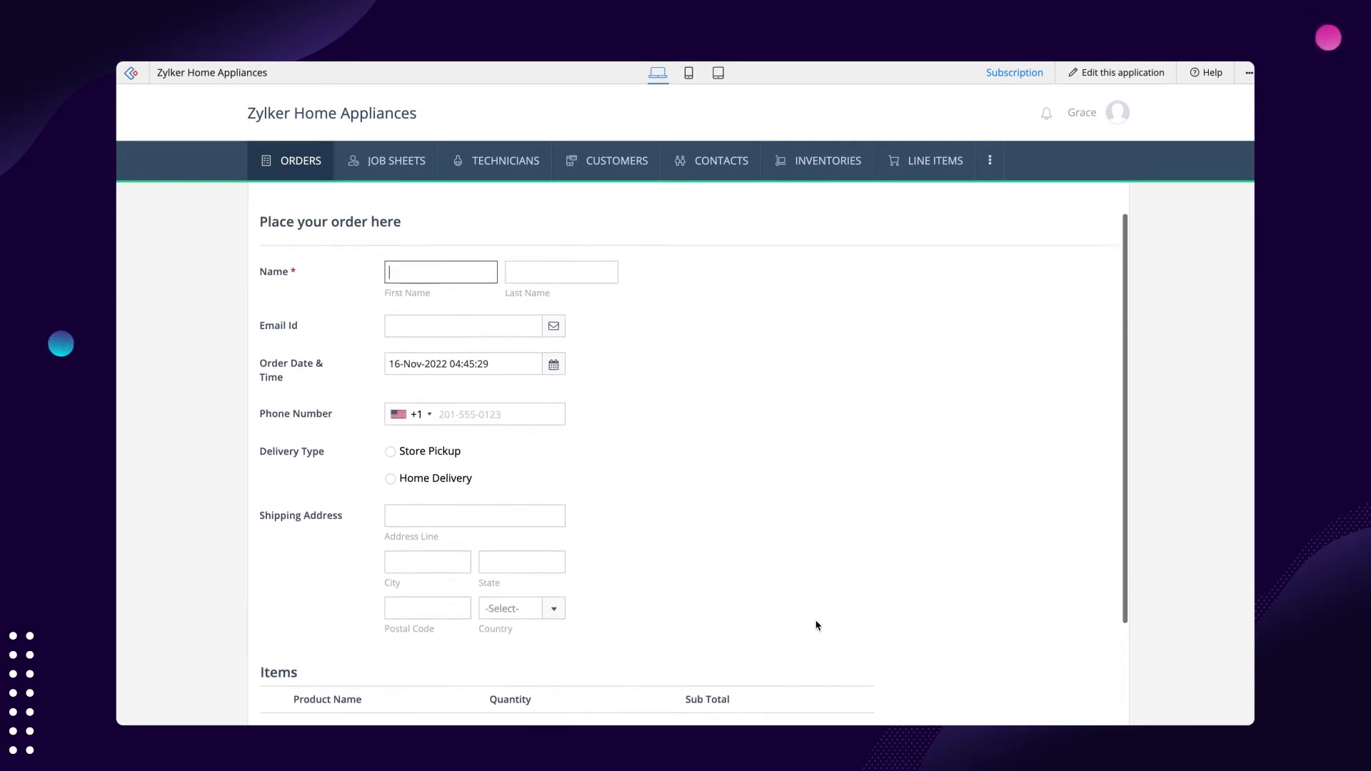
scroll(up, 3)
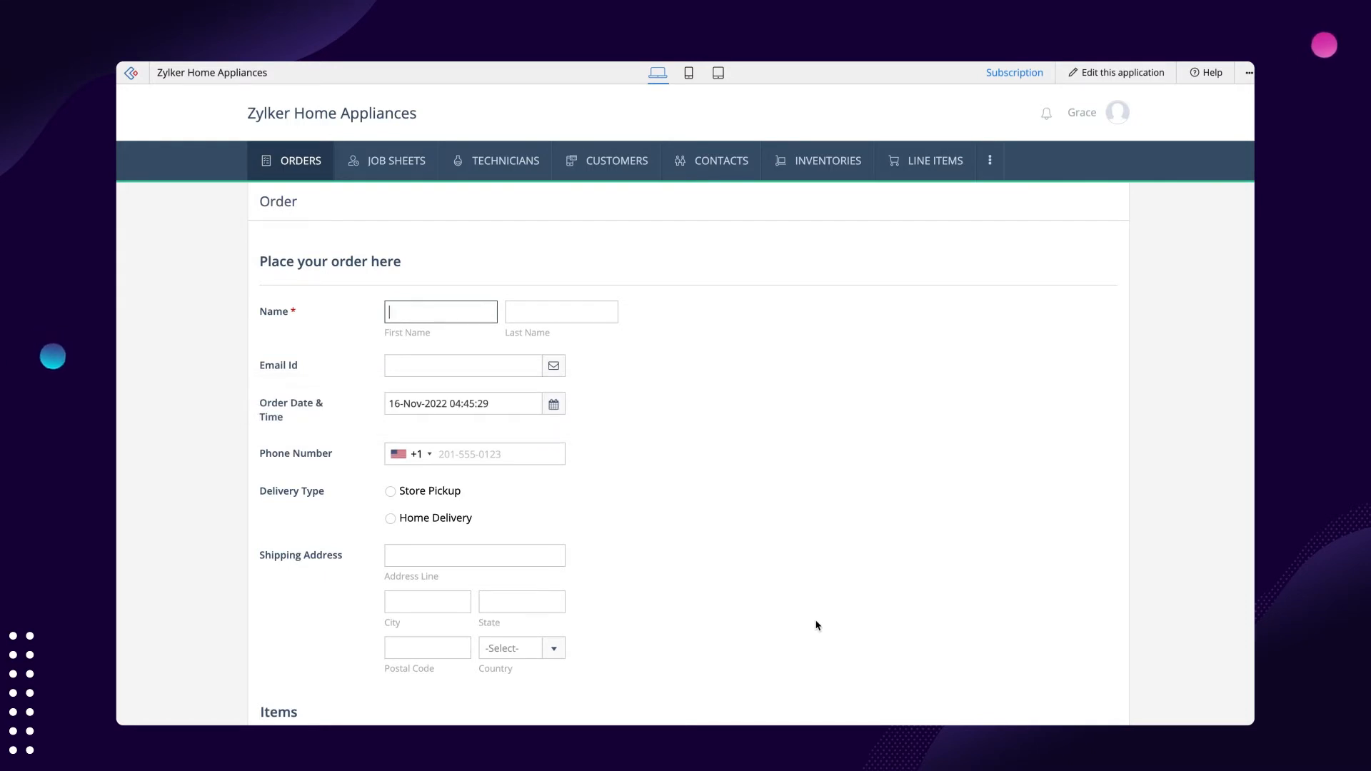
- Enter the application builder's Workflow section and start a new workflow
click(1122, 73)
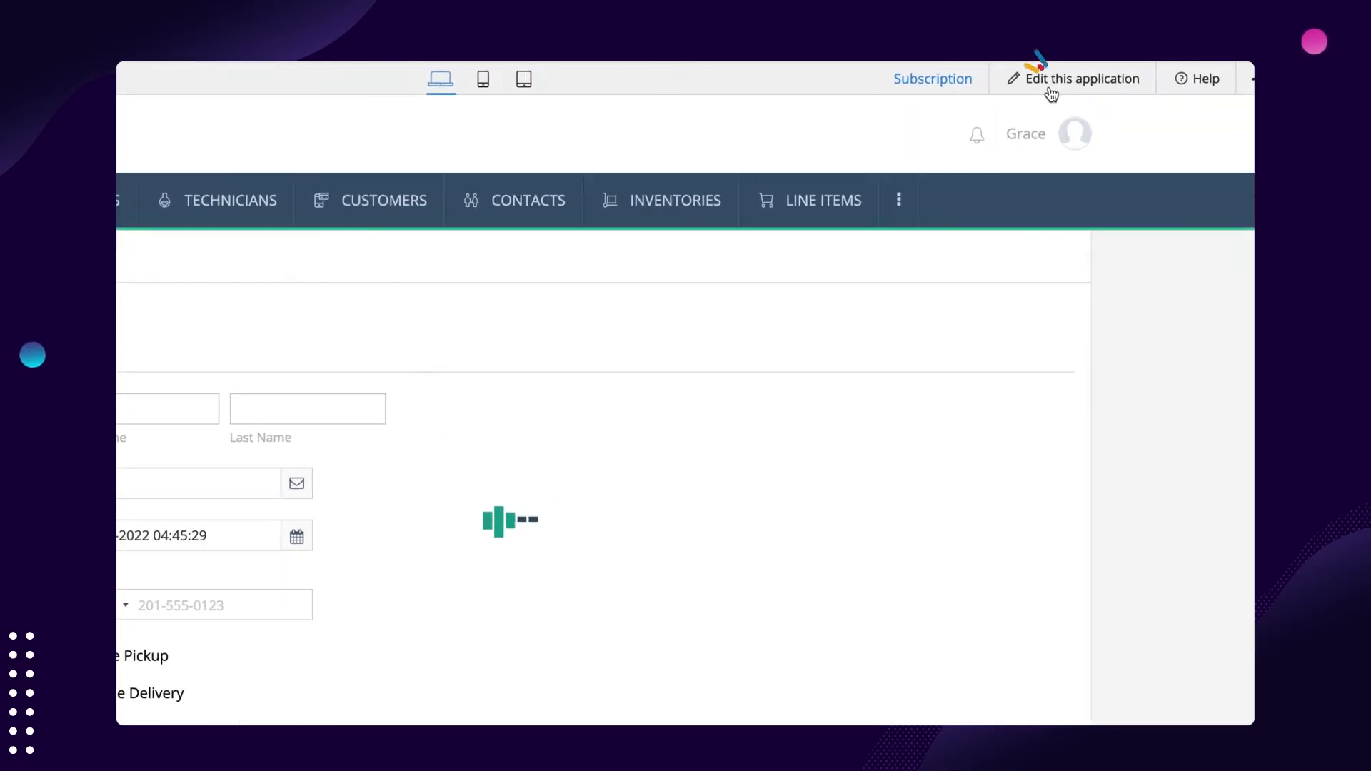
click(1081, 78)
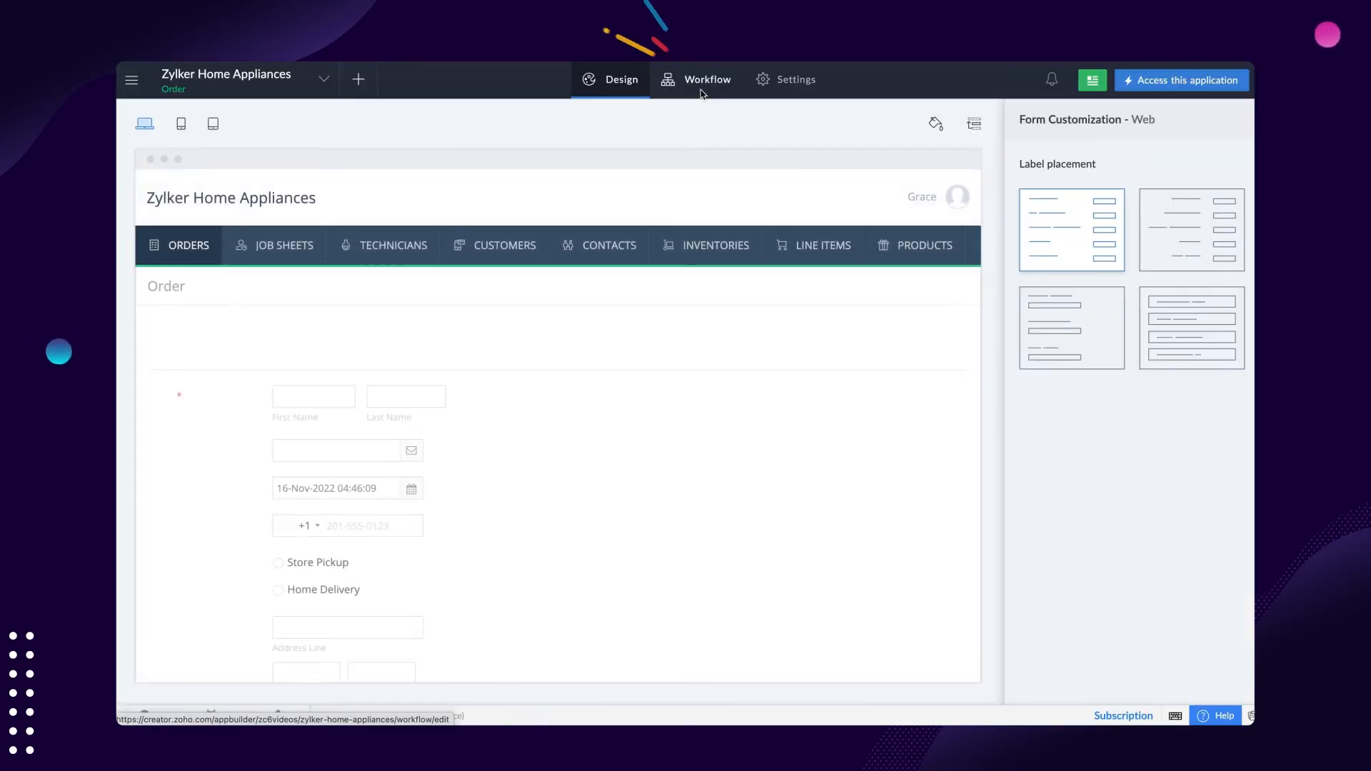
click(706, 80)
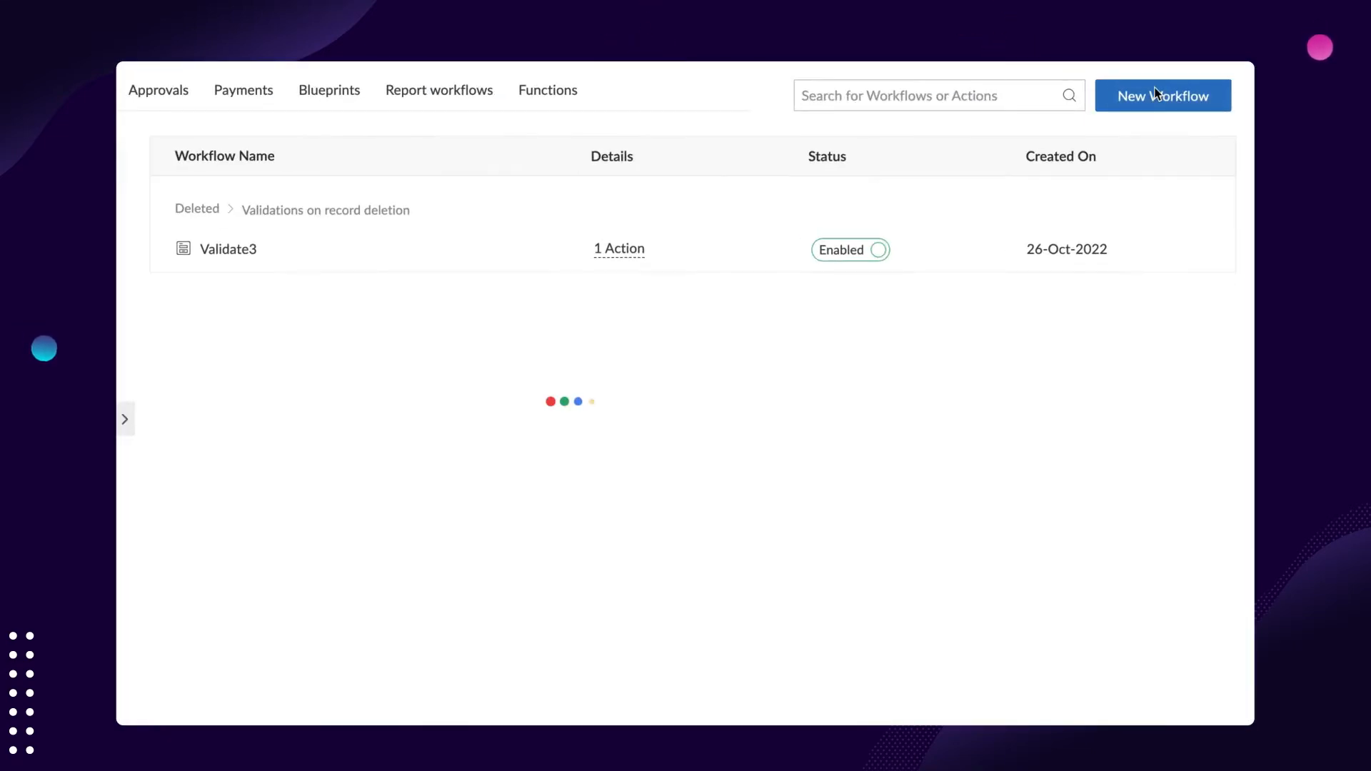
click(1162, 95)
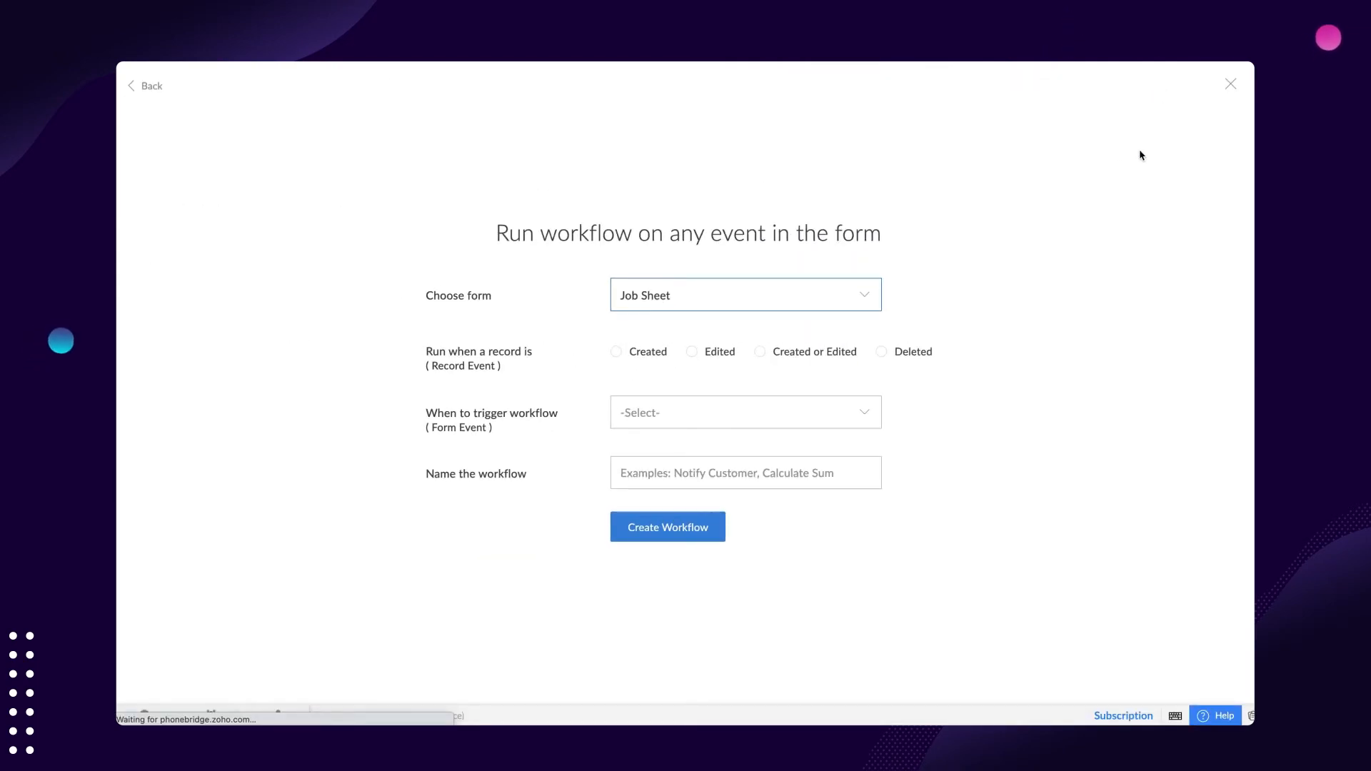
- Create field-rules workflow 'Hide Order Date & Time' on the Order form, triggered on create or edit
click(744, 295)
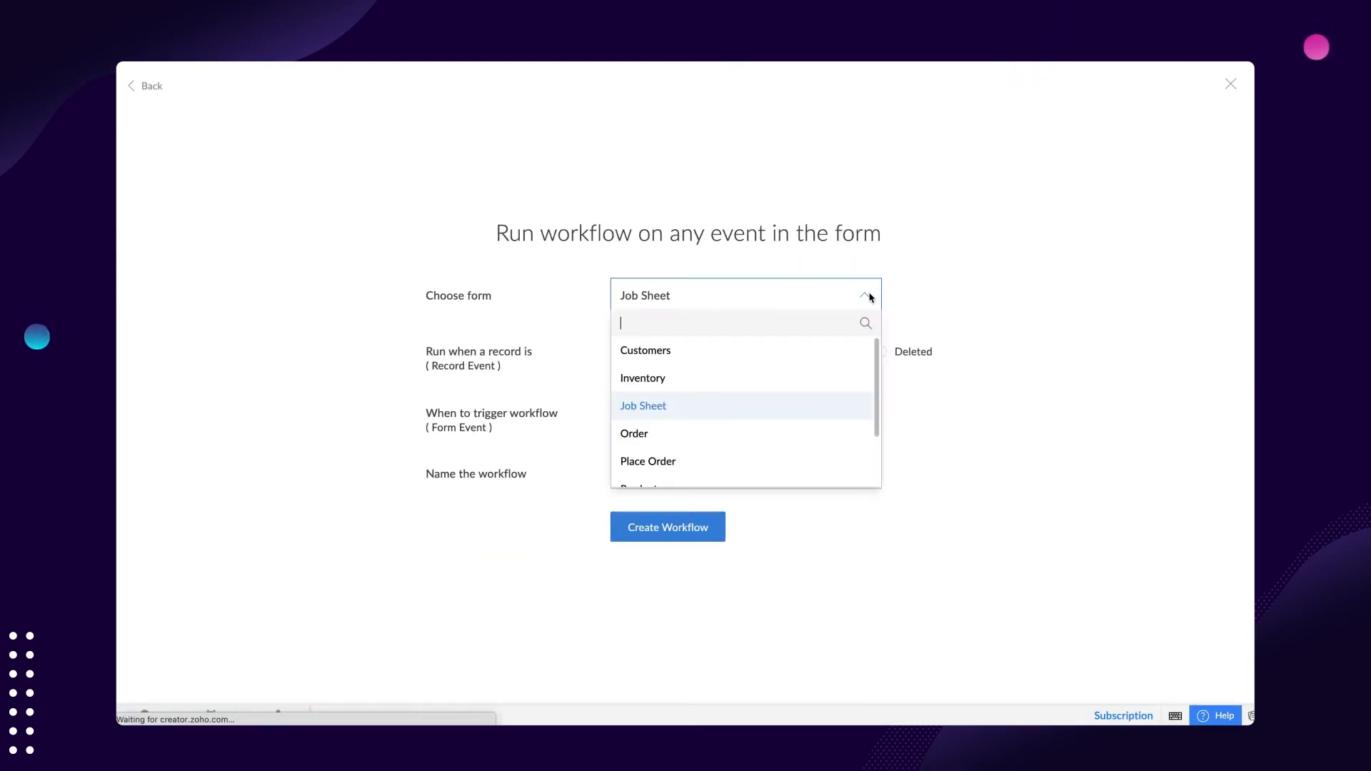
mouse_move(634, 433)
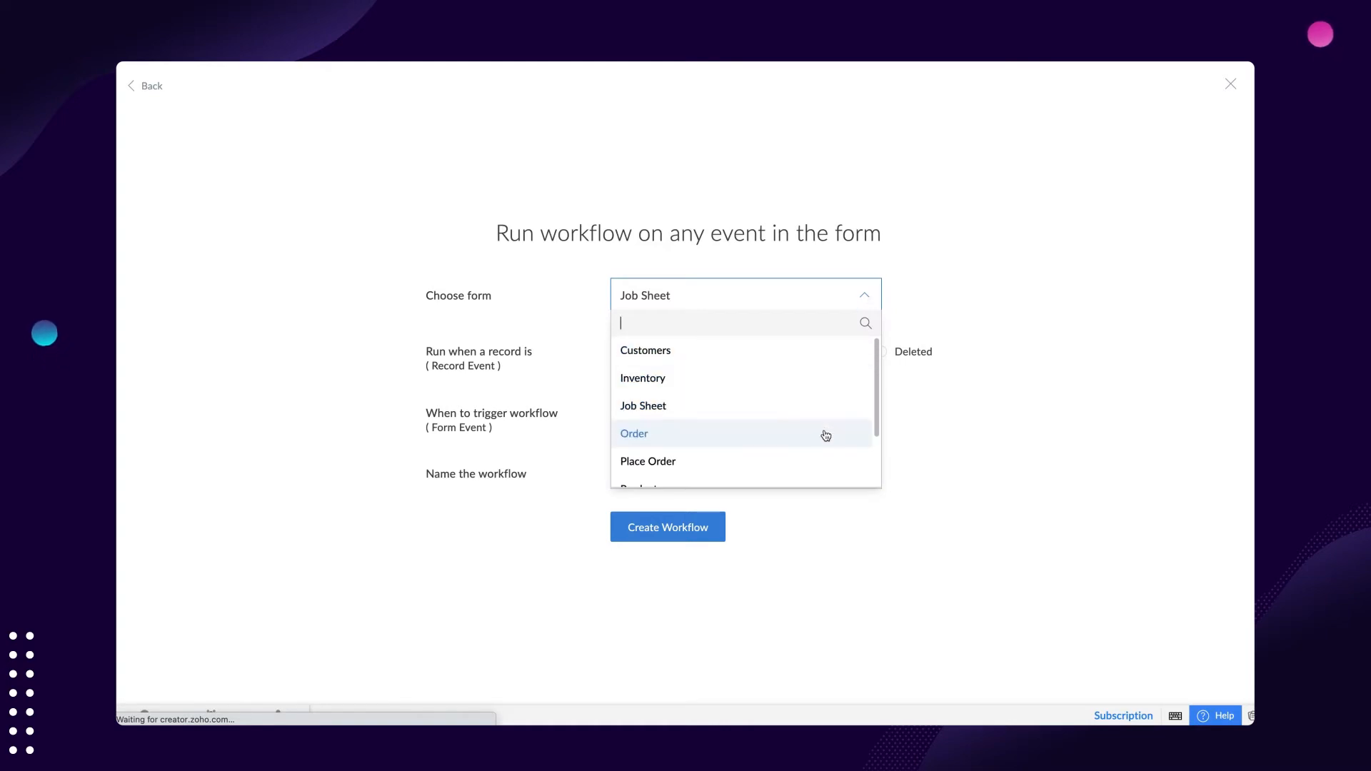
click(635, 433)
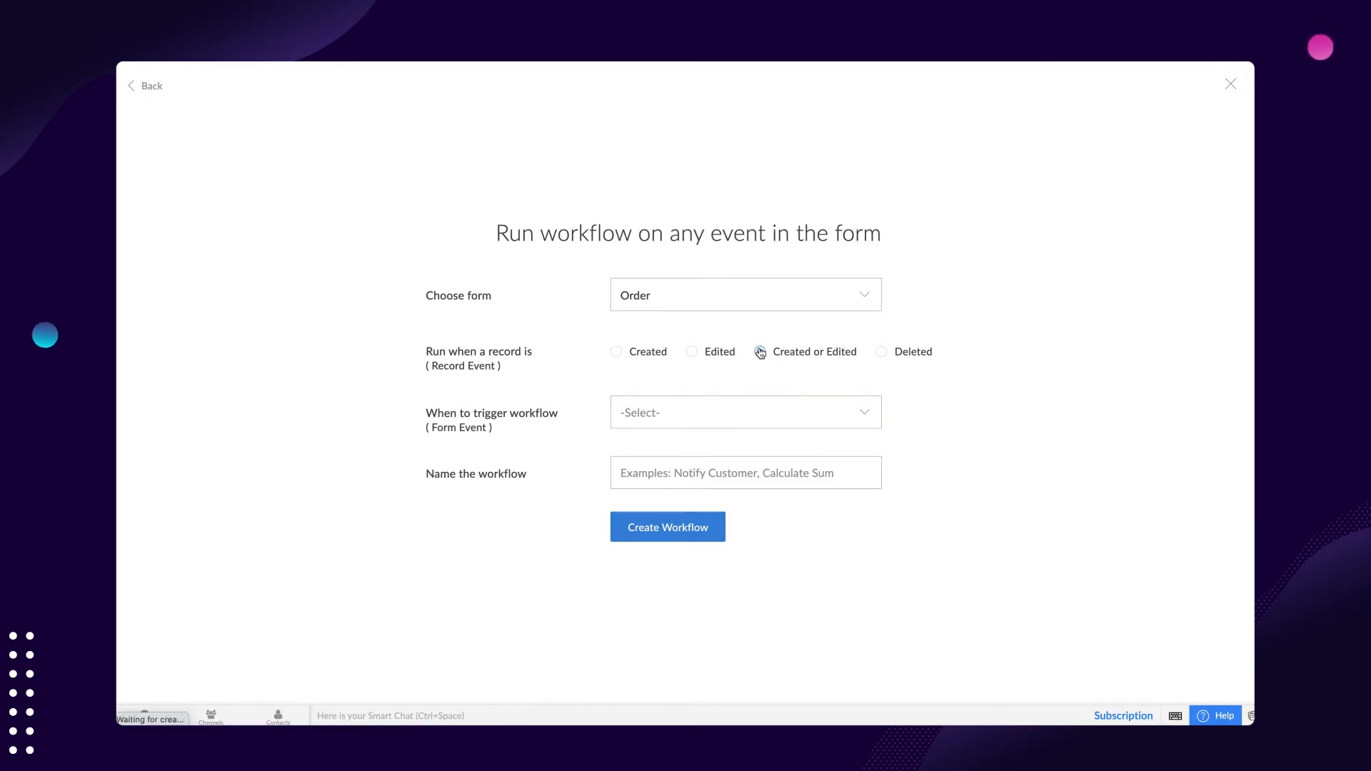
click(745, 412)
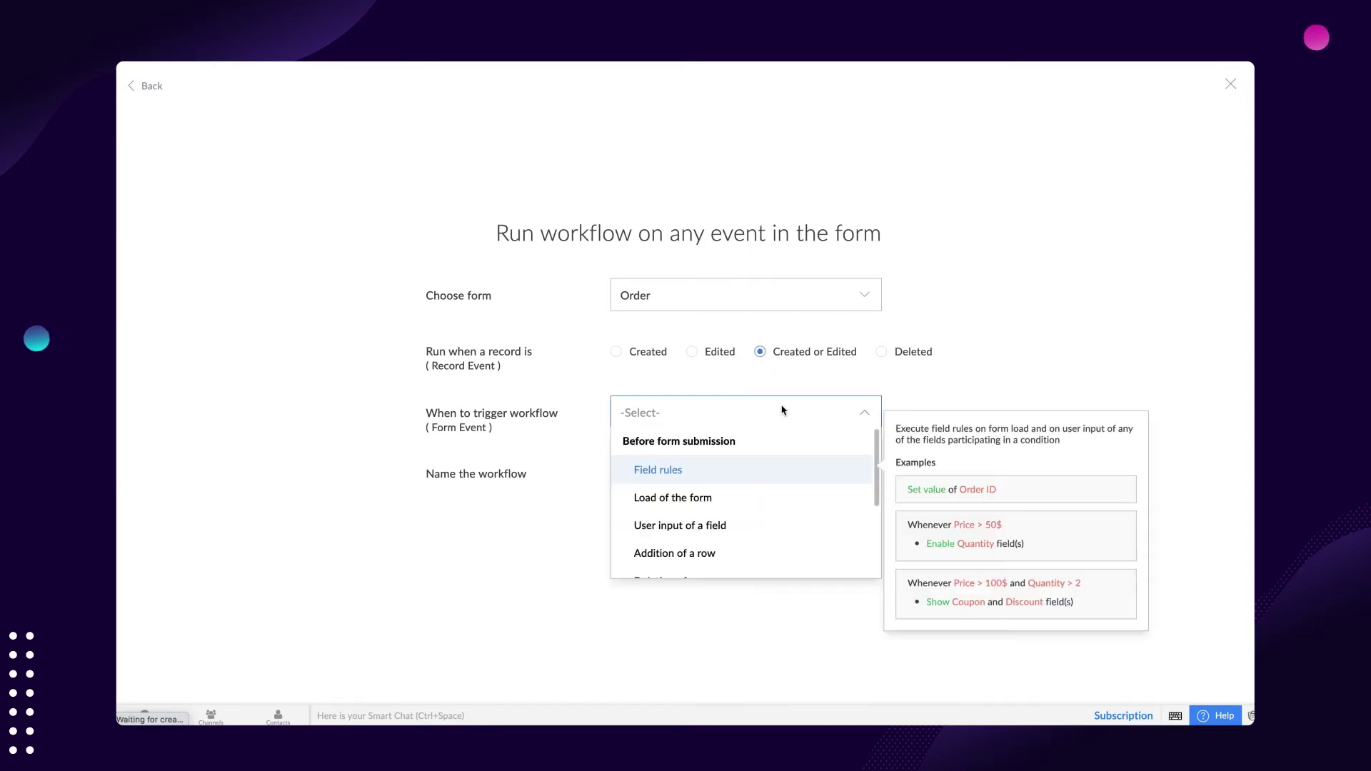
click(657, 470)
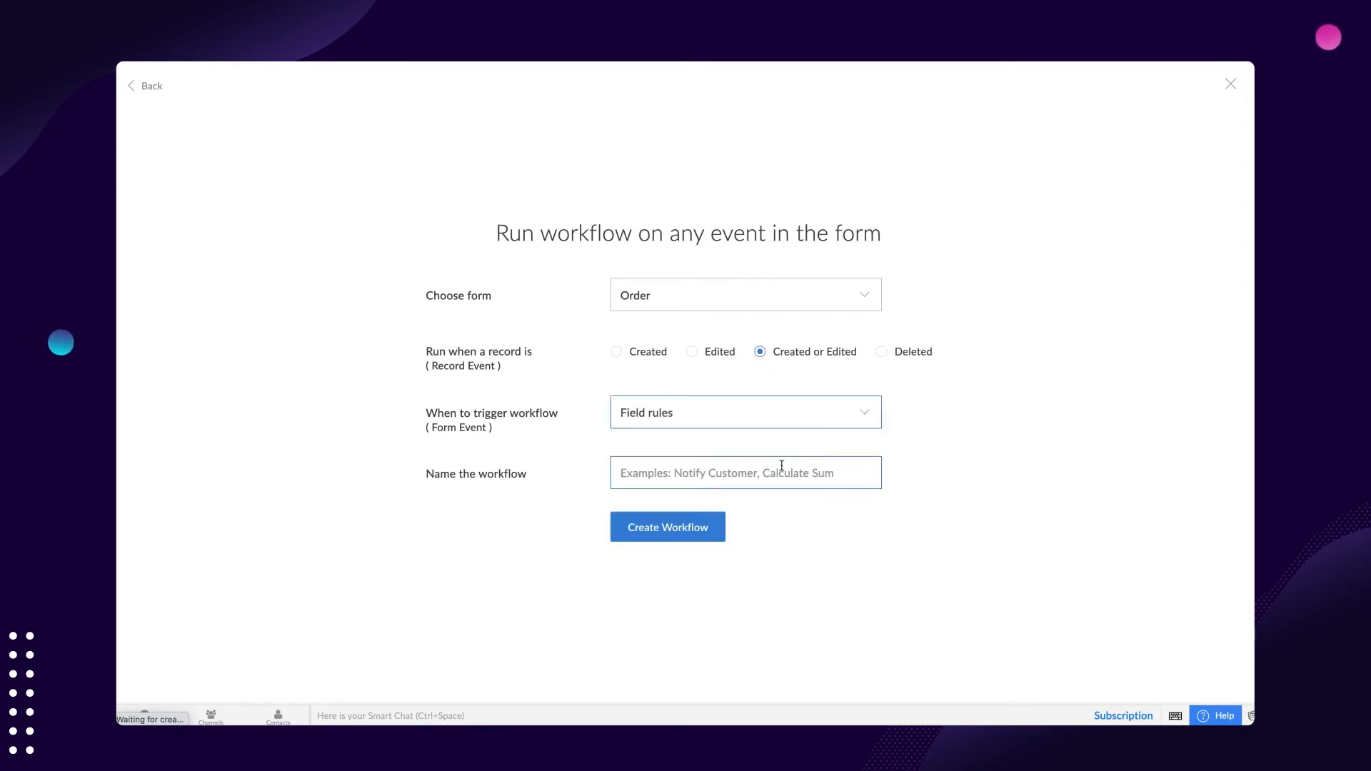
text(Hide Order Date)
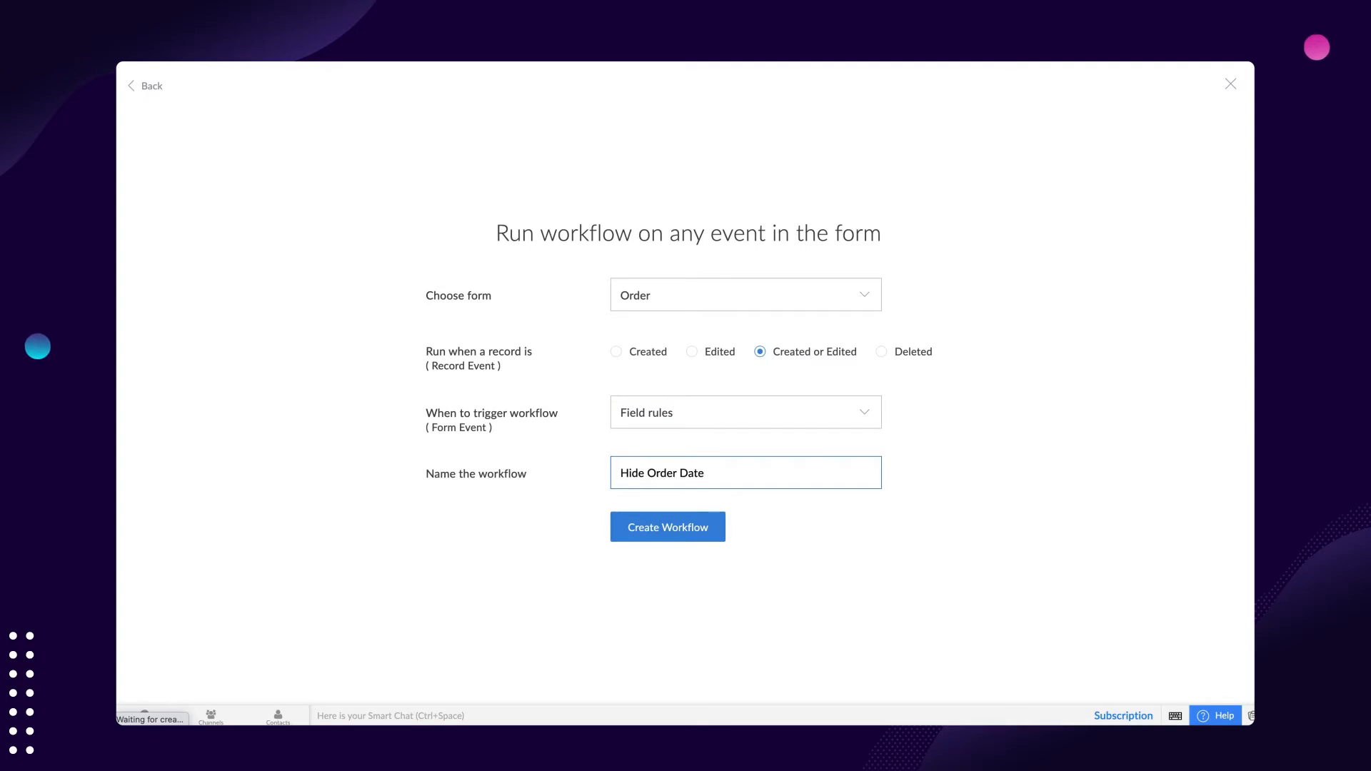
click(667, 526)
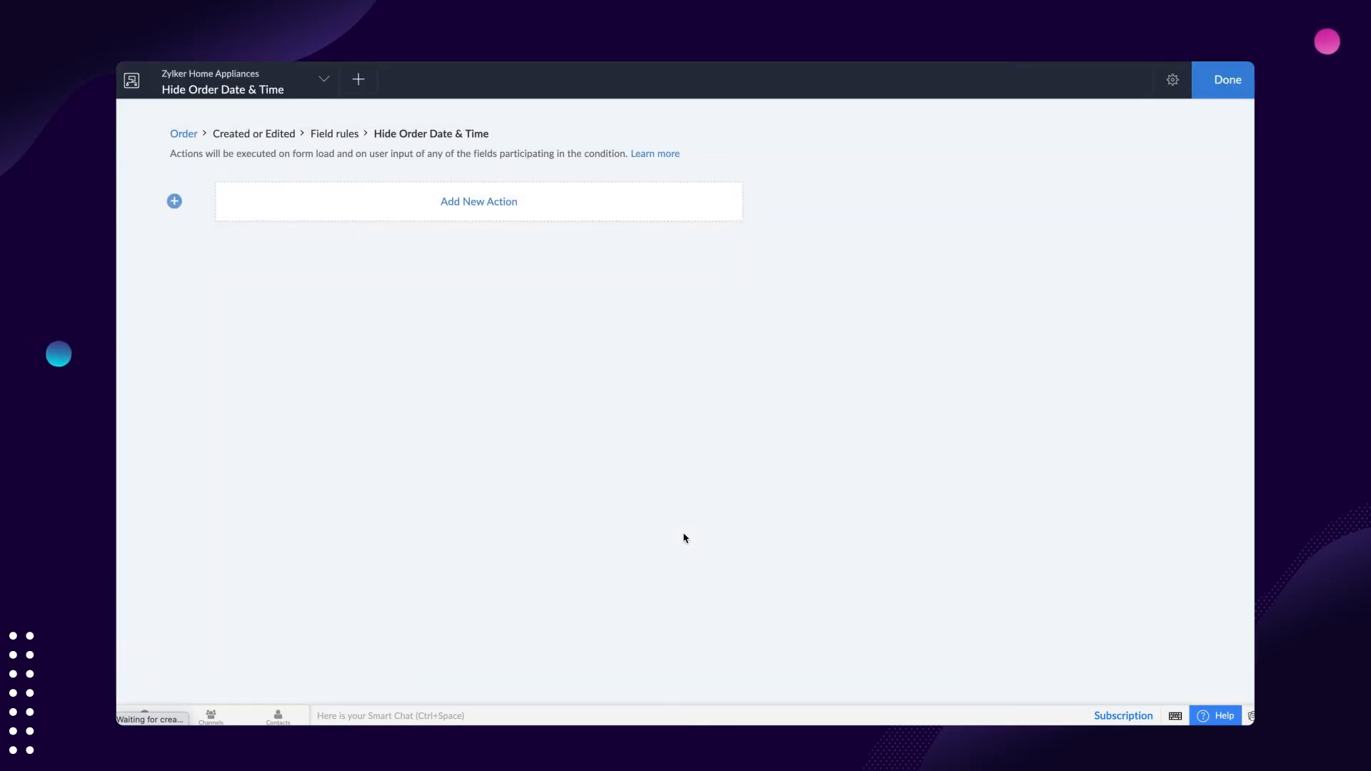
mouse_move(584, 233)
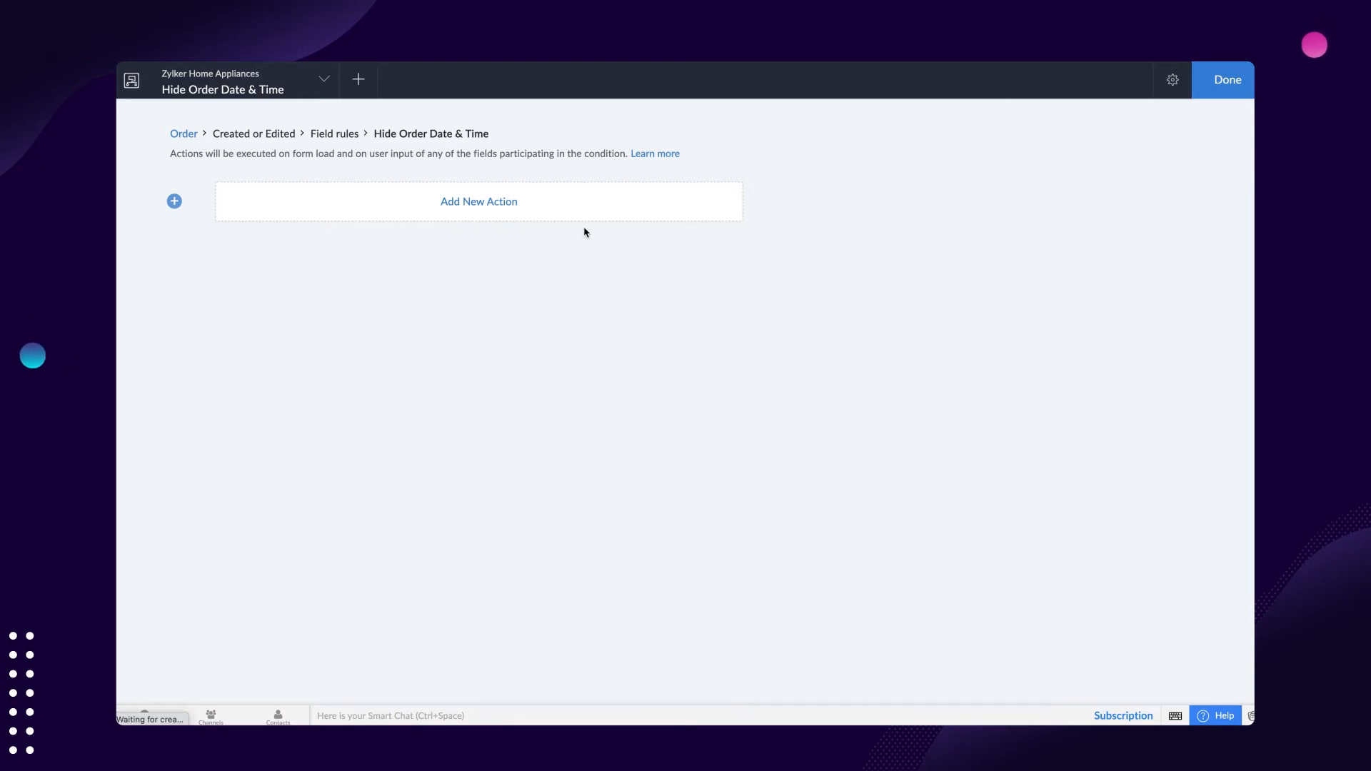
- Add a Hide fields action for Order Date & Time, then access the live application
click(479, 201)
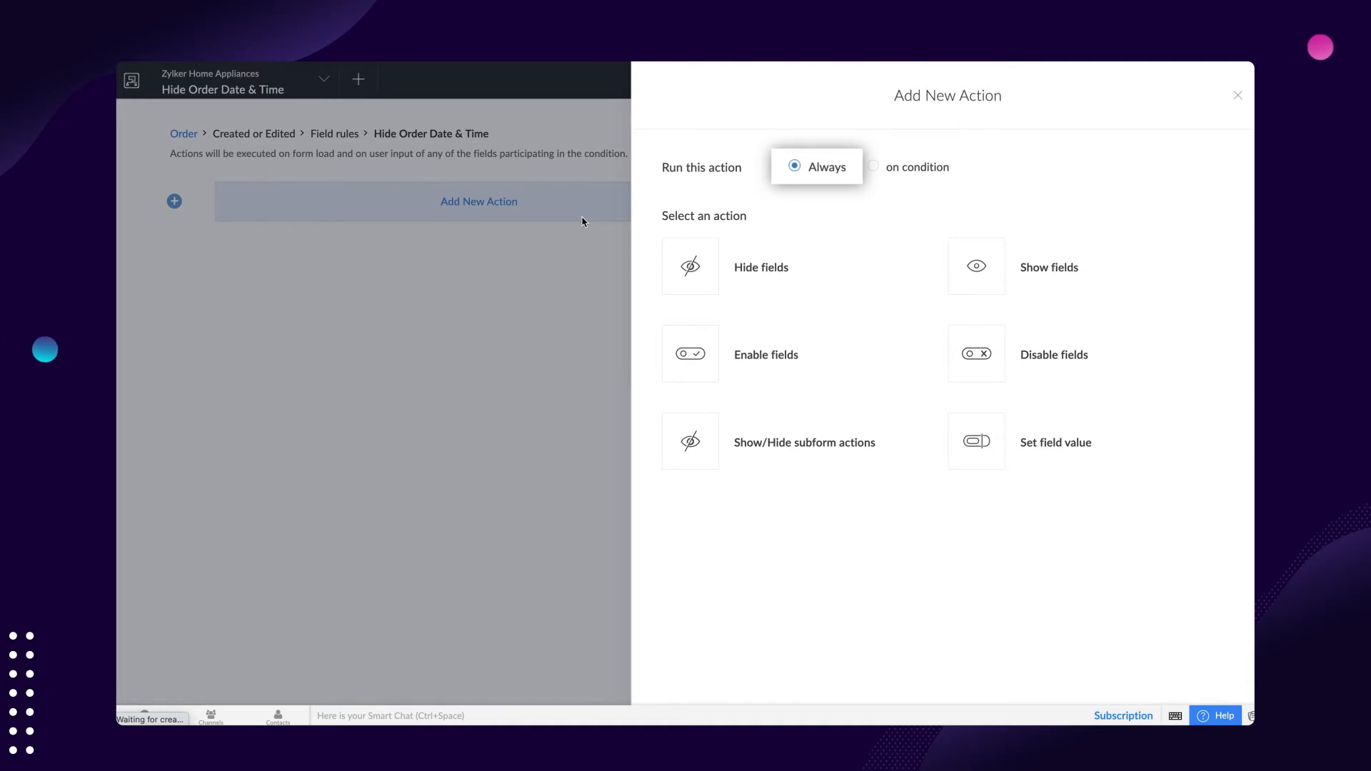
mouse_move(913, 167)
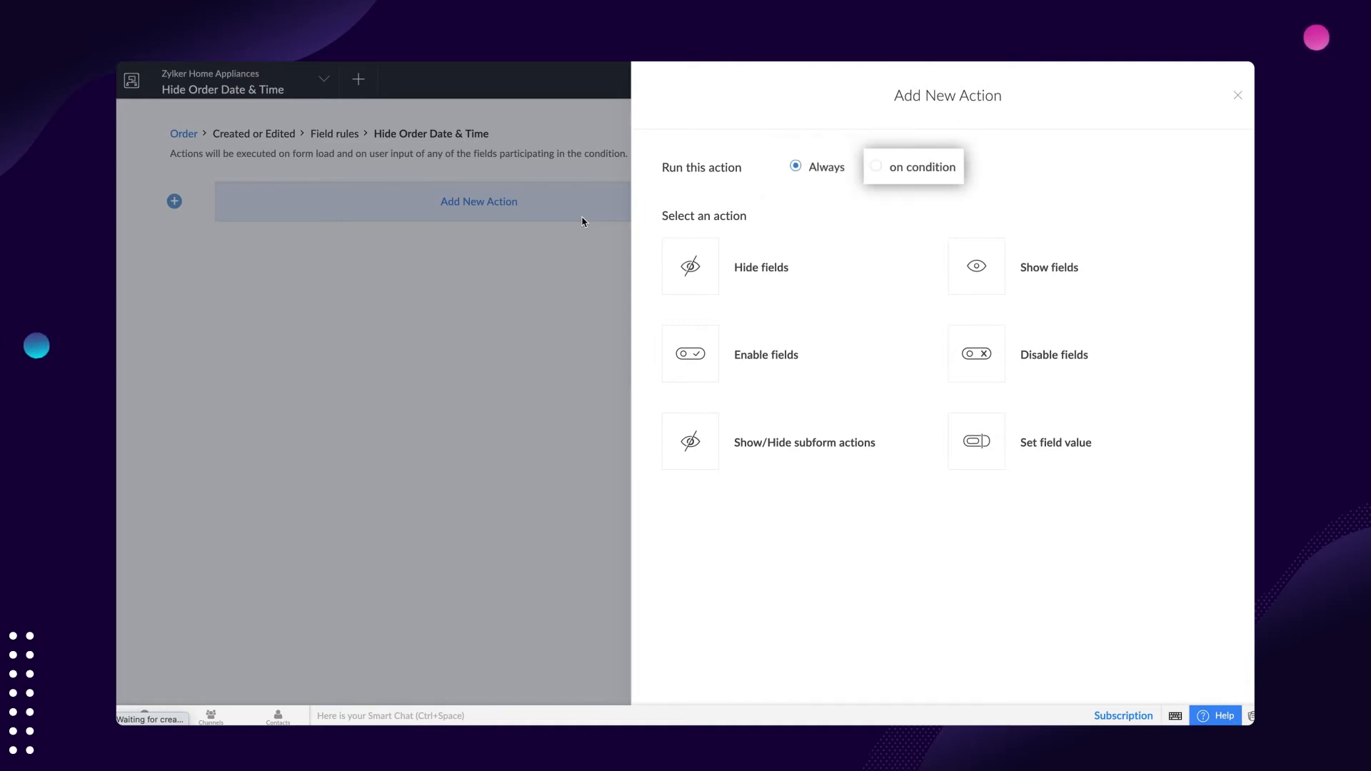
mouse_move(582, 222)
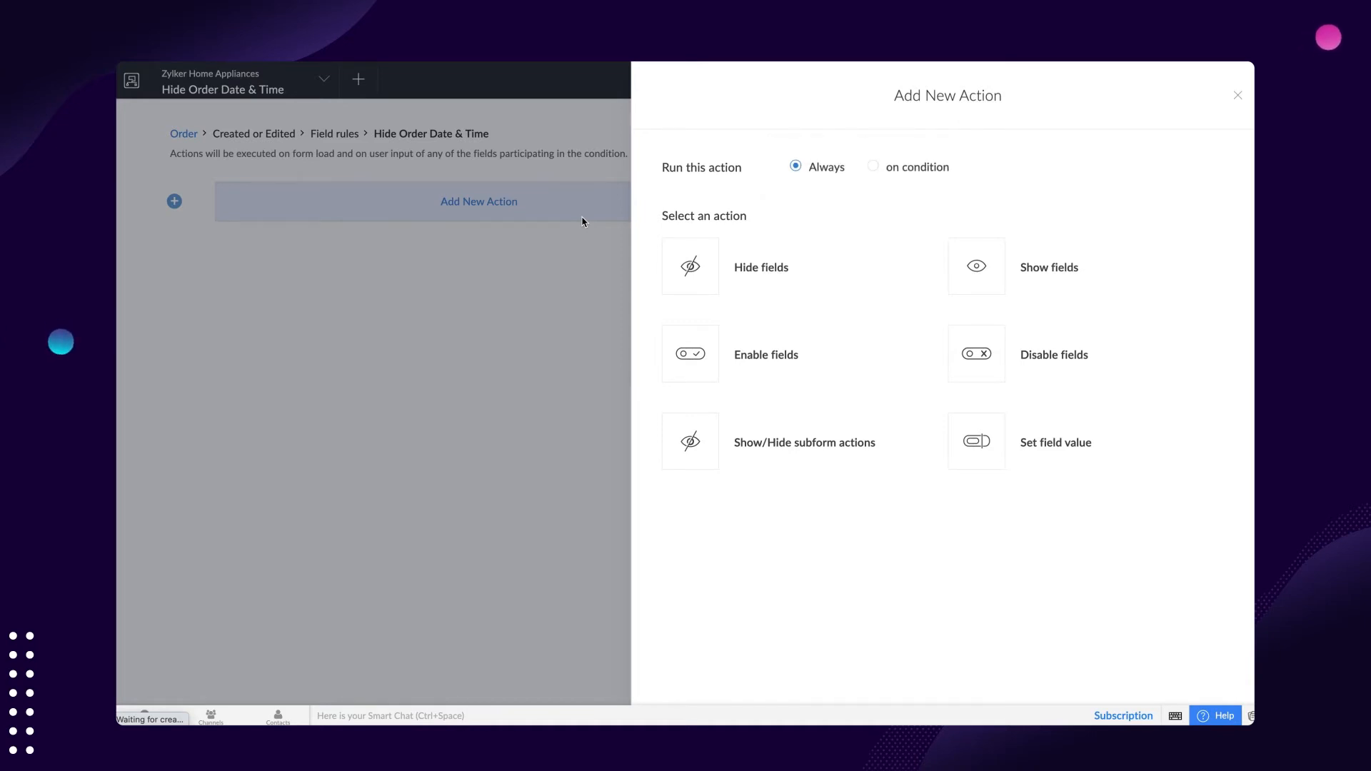
click(760, 267)
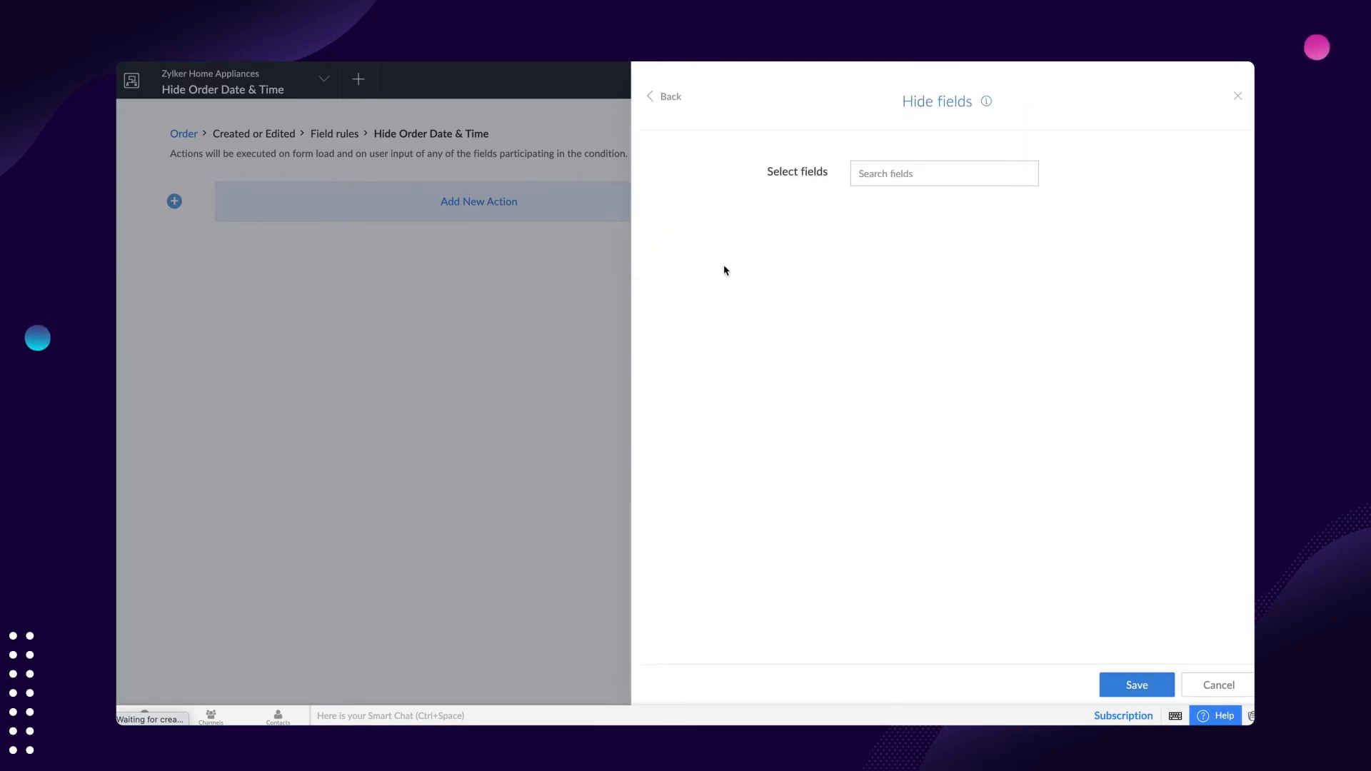
click(943, 173)
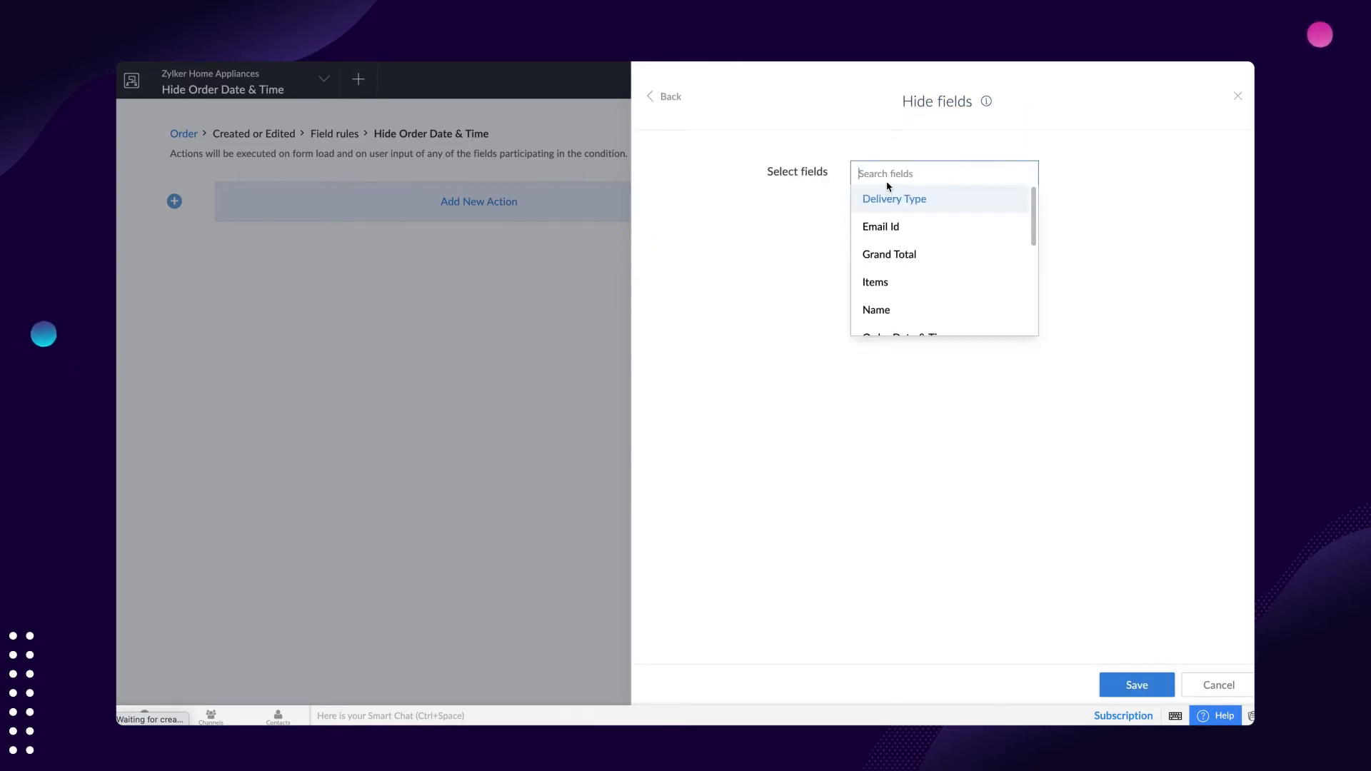
scroll(down, 3)
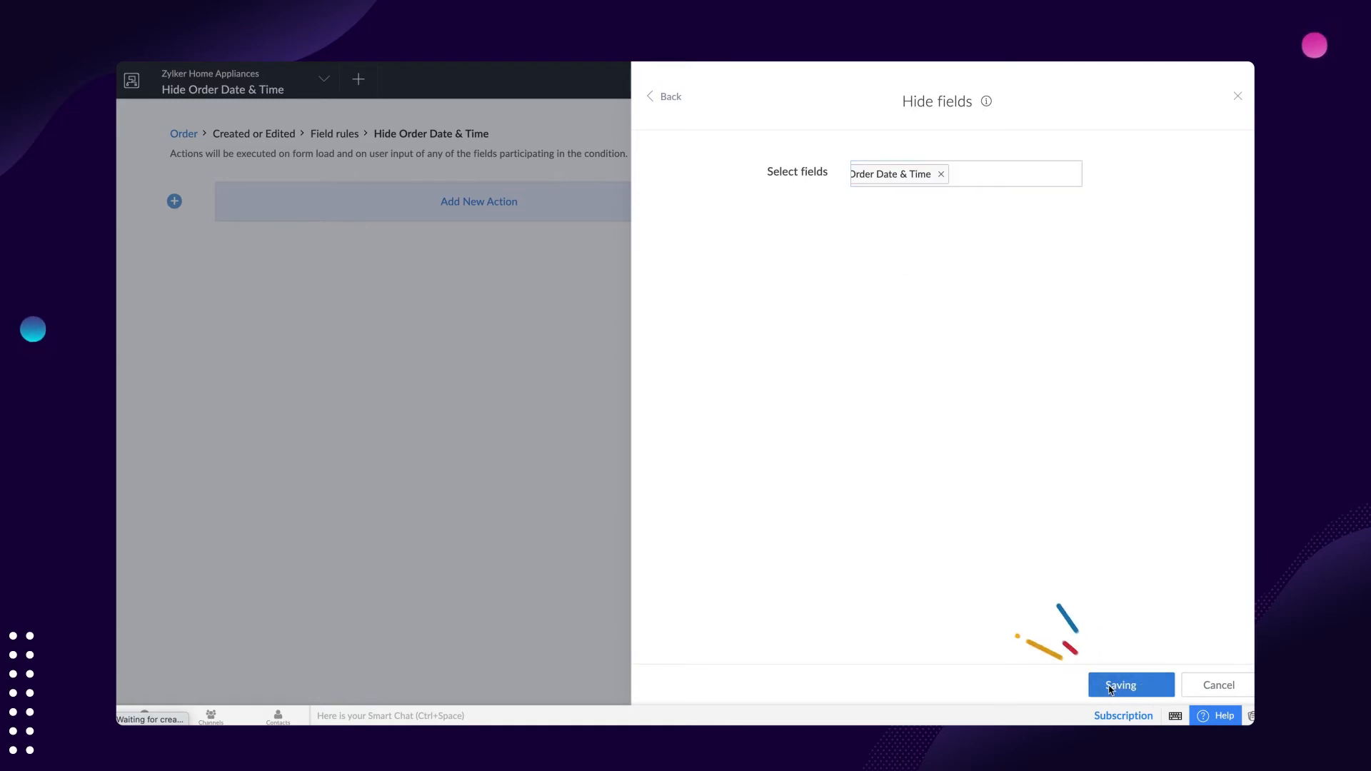
click(1130, 685)
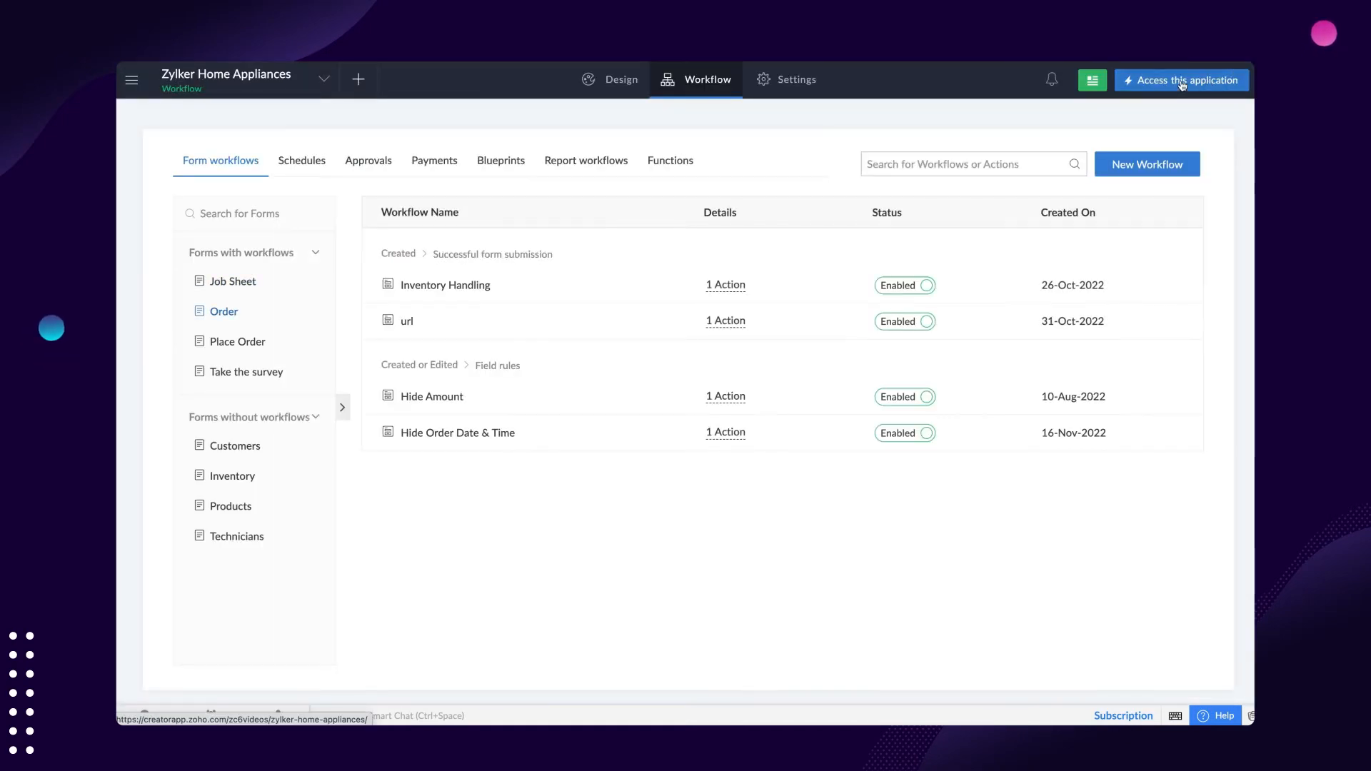
- Open the live application to view the Order form
click(1181, 79)
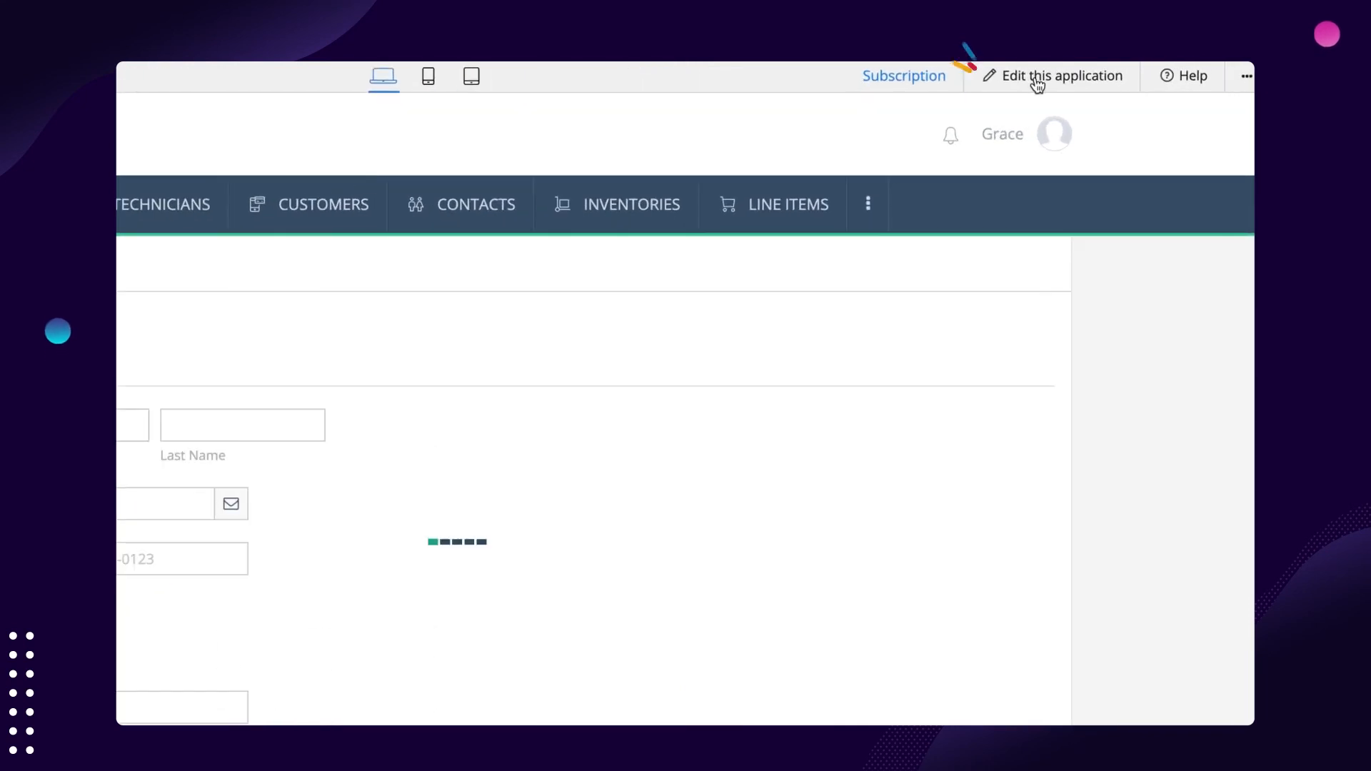
- Reopen the Order form's Hide Order Date & Time workflow in the builder and add another action
click(1061, 76)
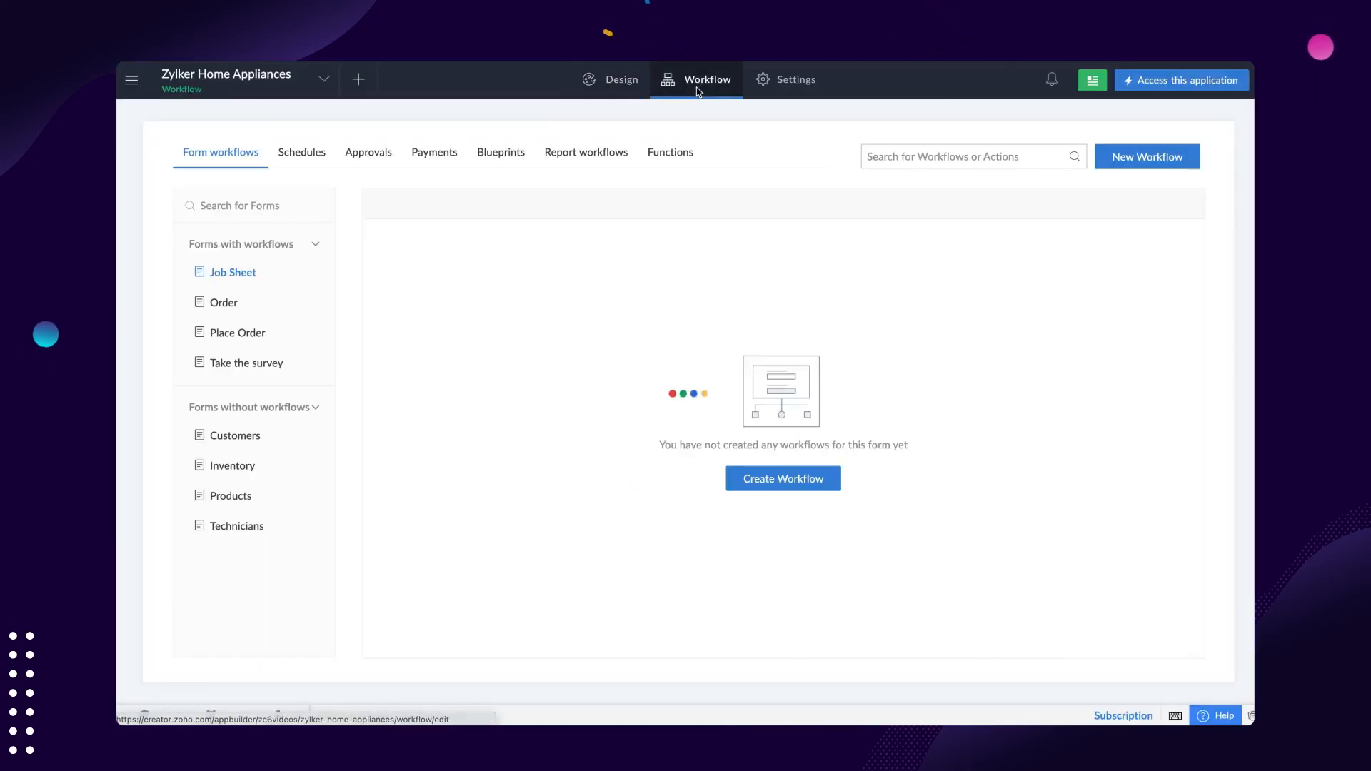
click(223, 303)
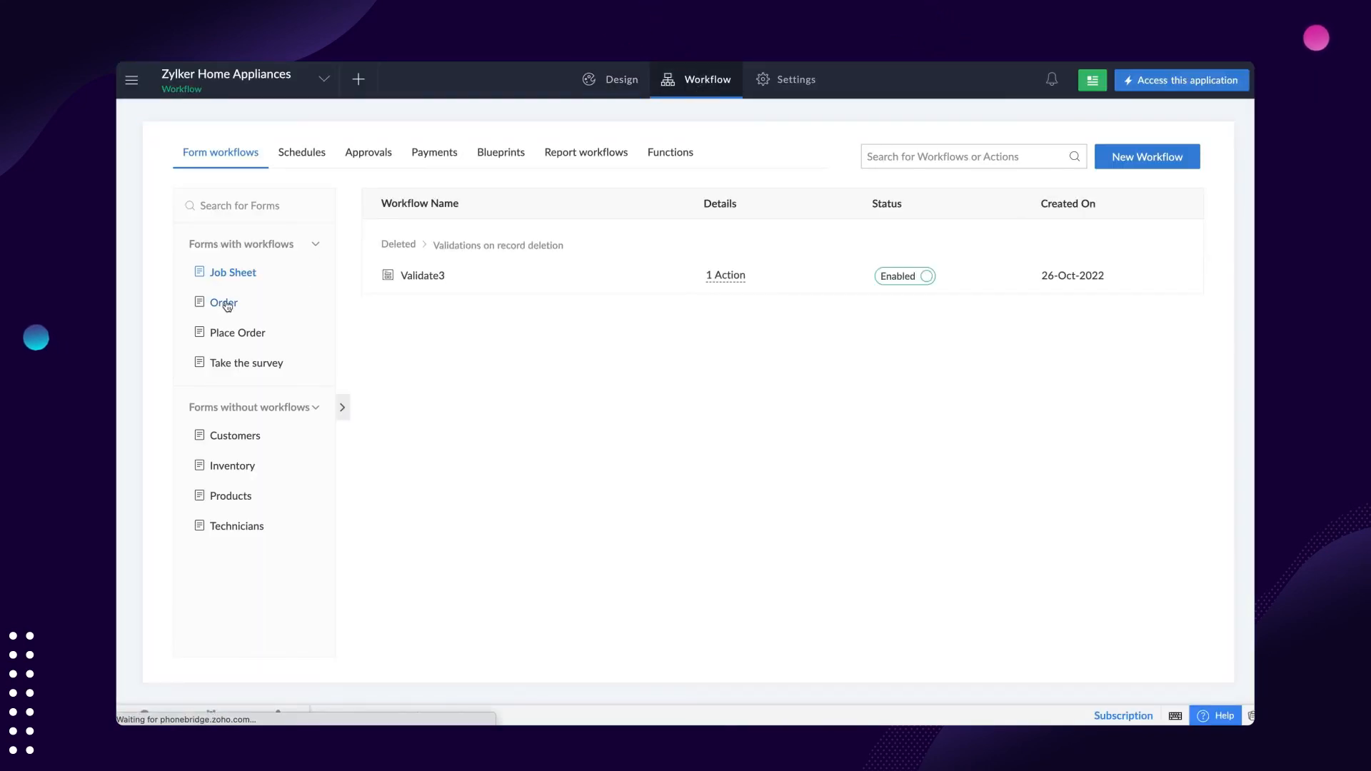
click(222, 303)
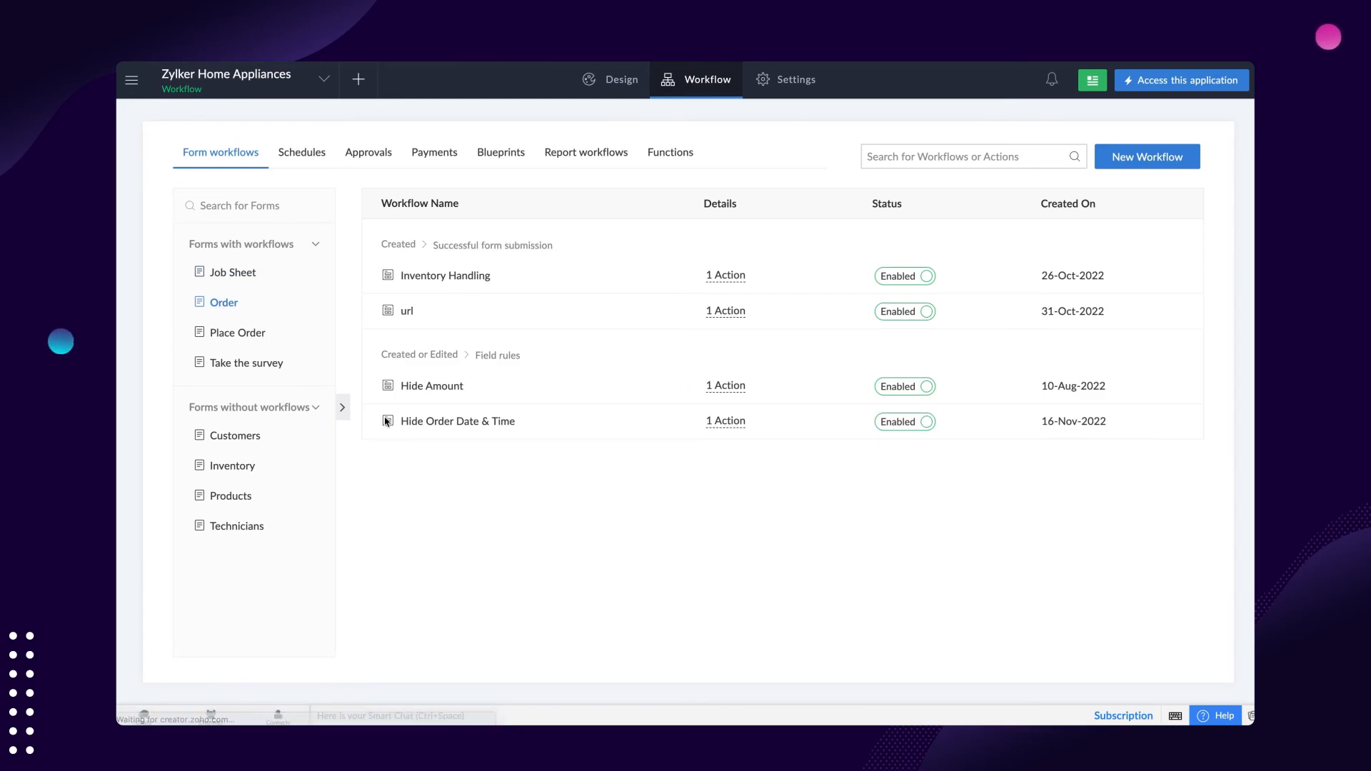
click(457, 421)
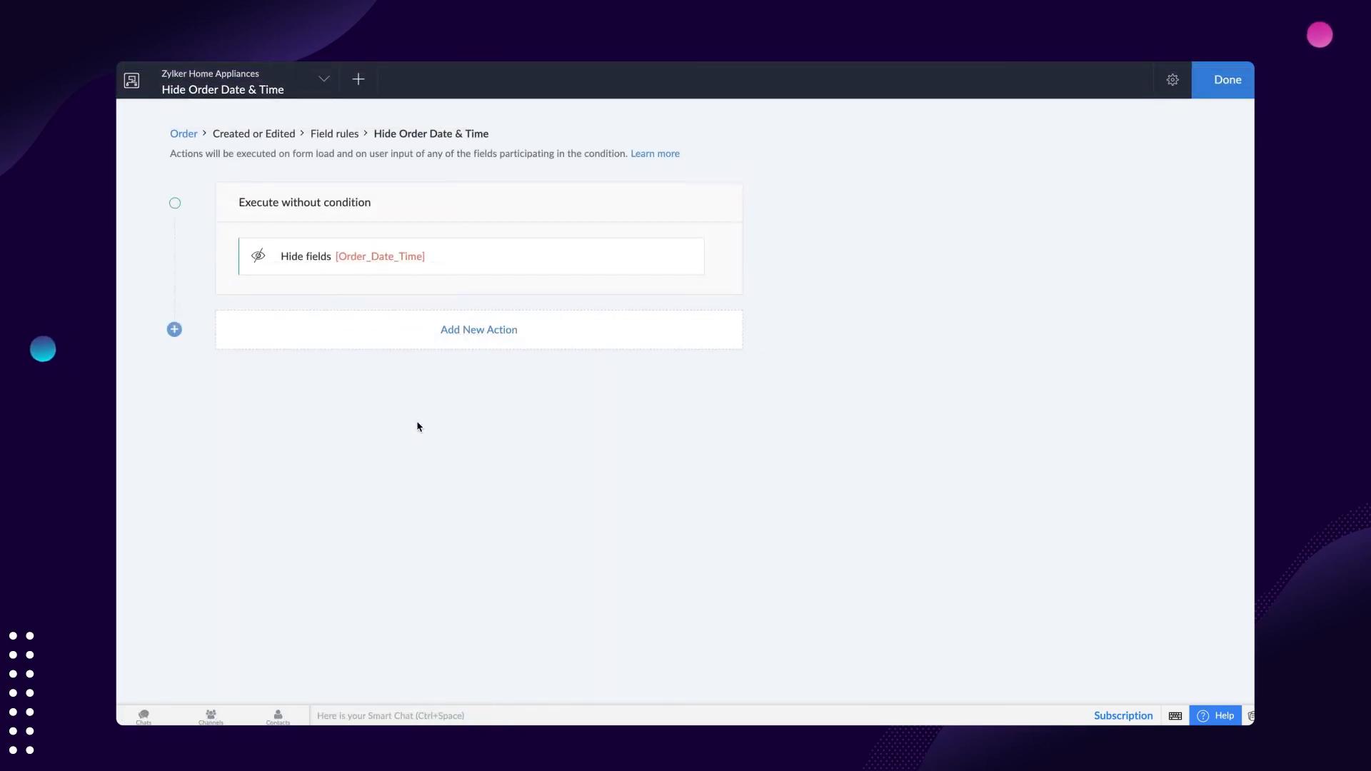
mouse_move(424, 415)
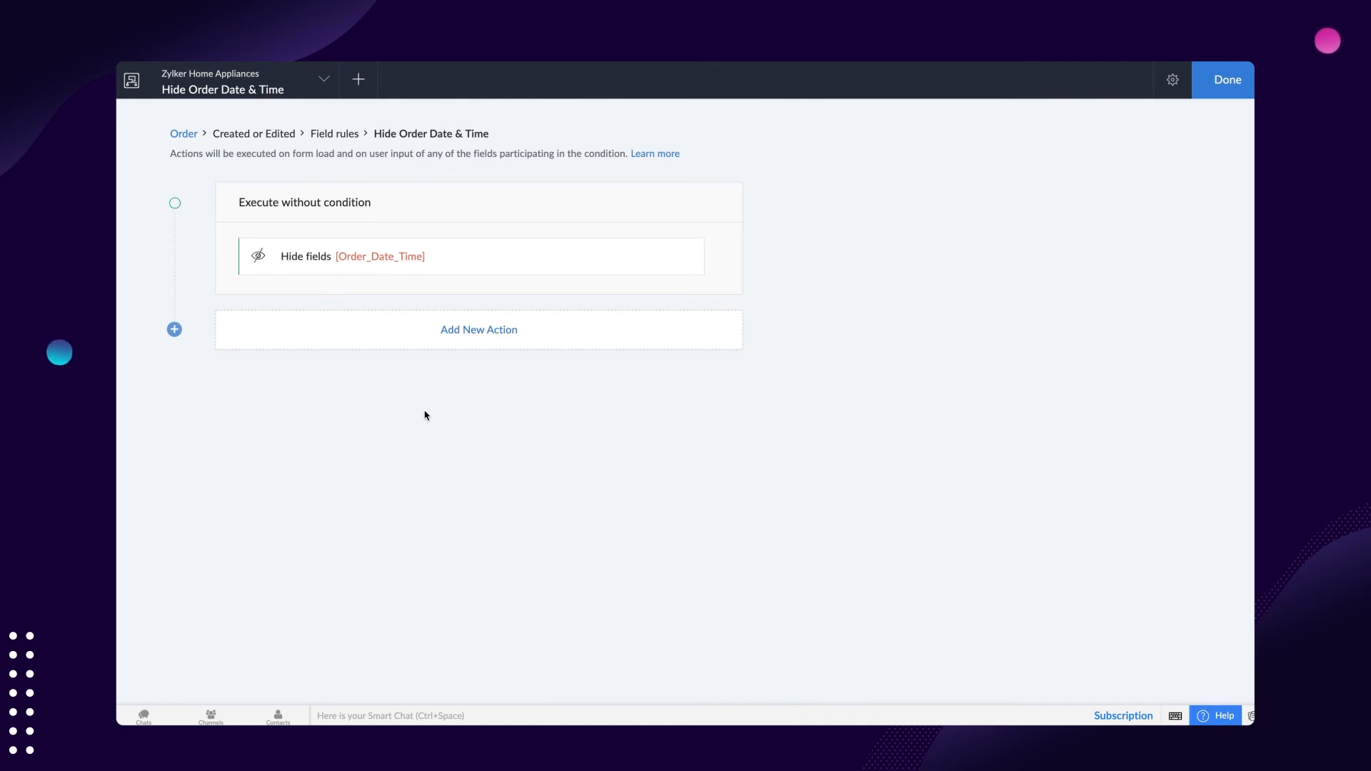
click(479, 330)
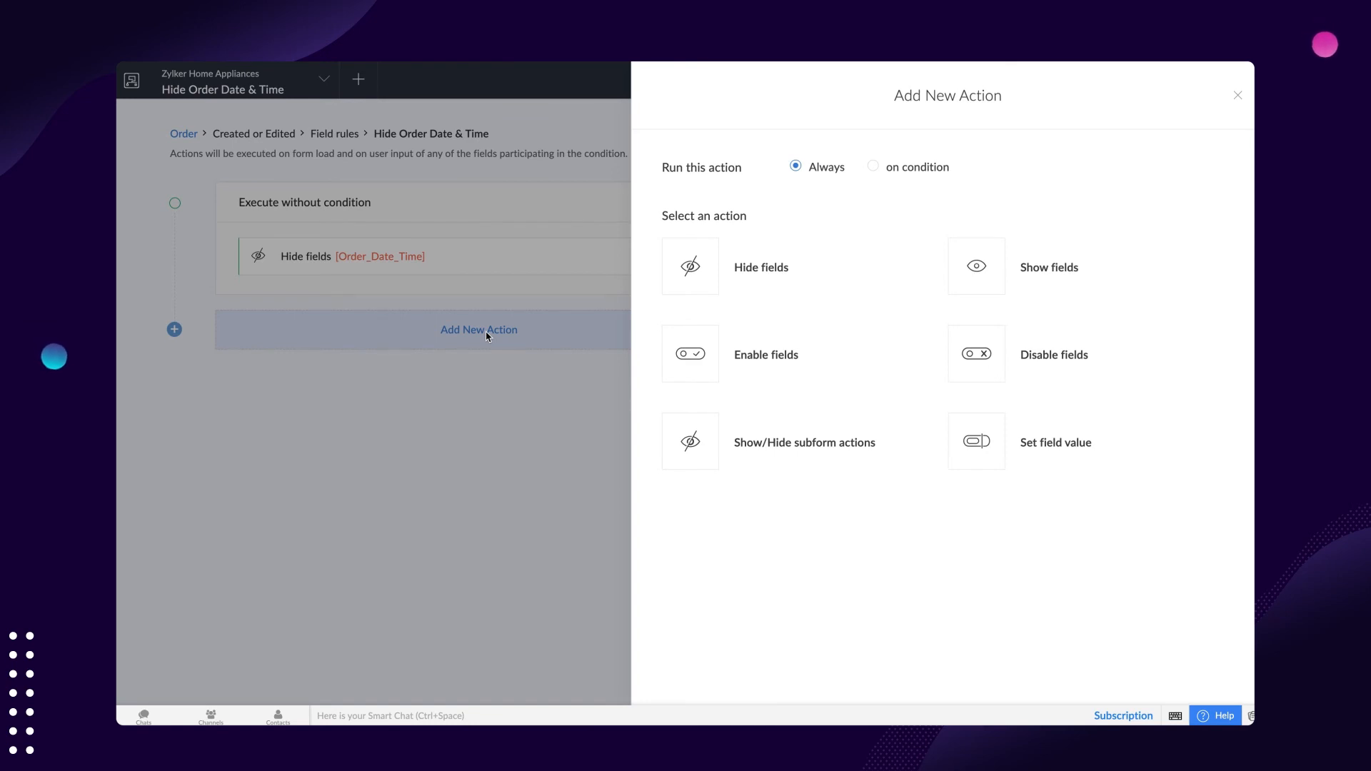
- Add a conditional action showing Shipping Address when Delivery Type equals Home Delivery
click(795, 167)
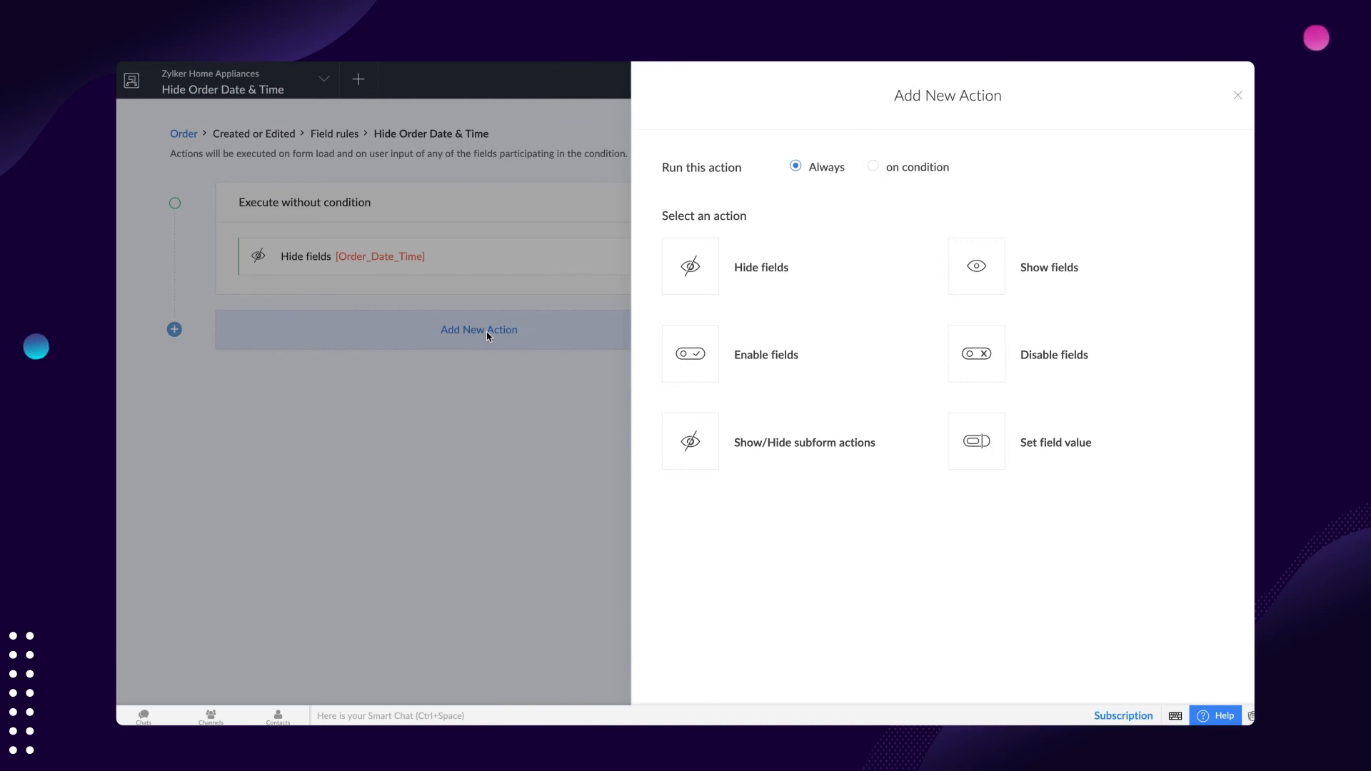
click(872, 167)
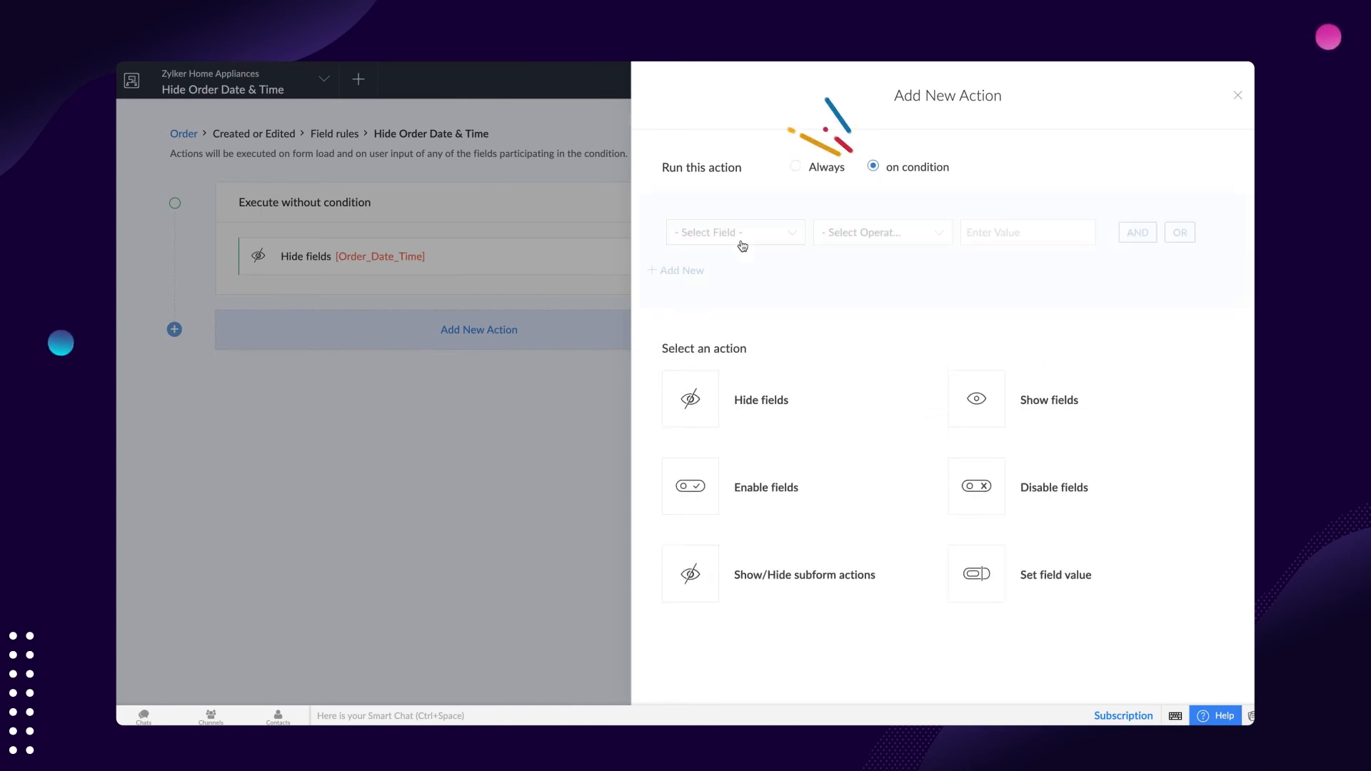
click(879, 231)
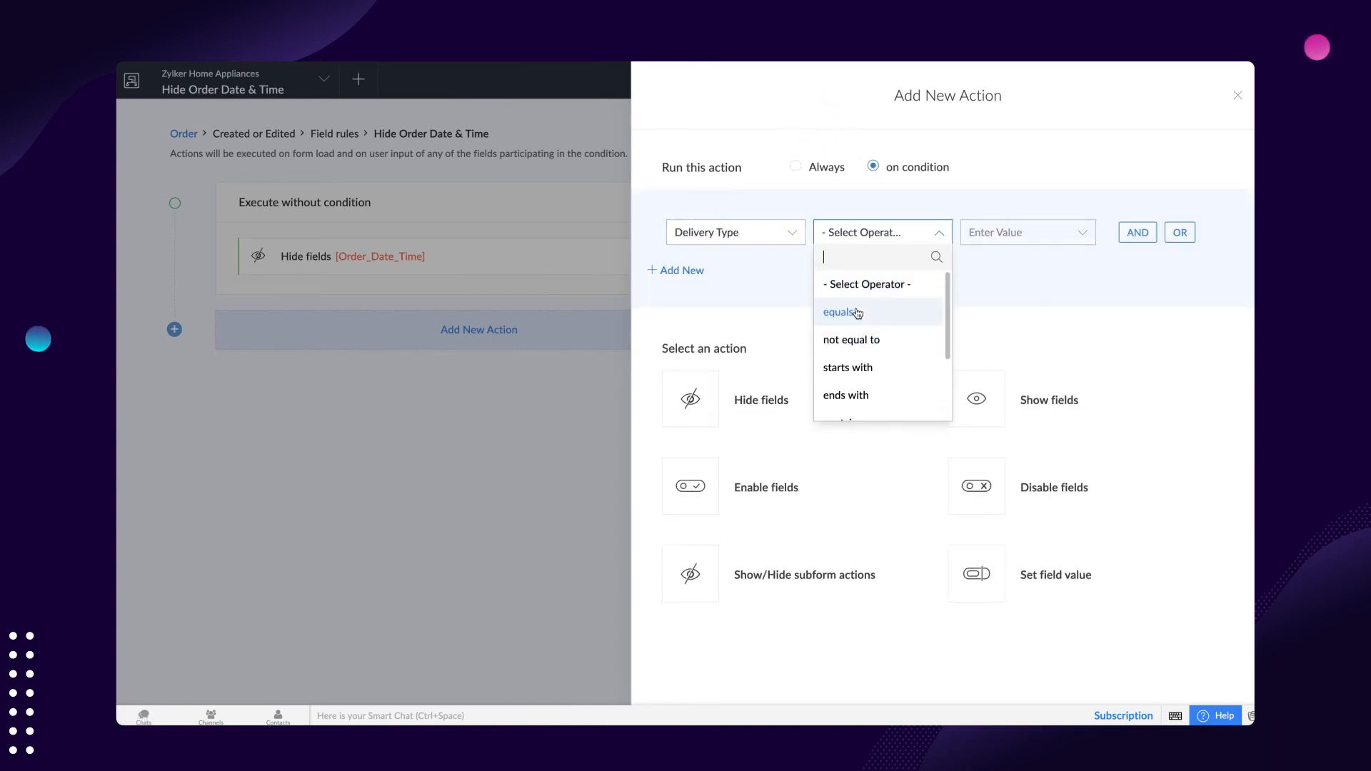
click(838, 312)
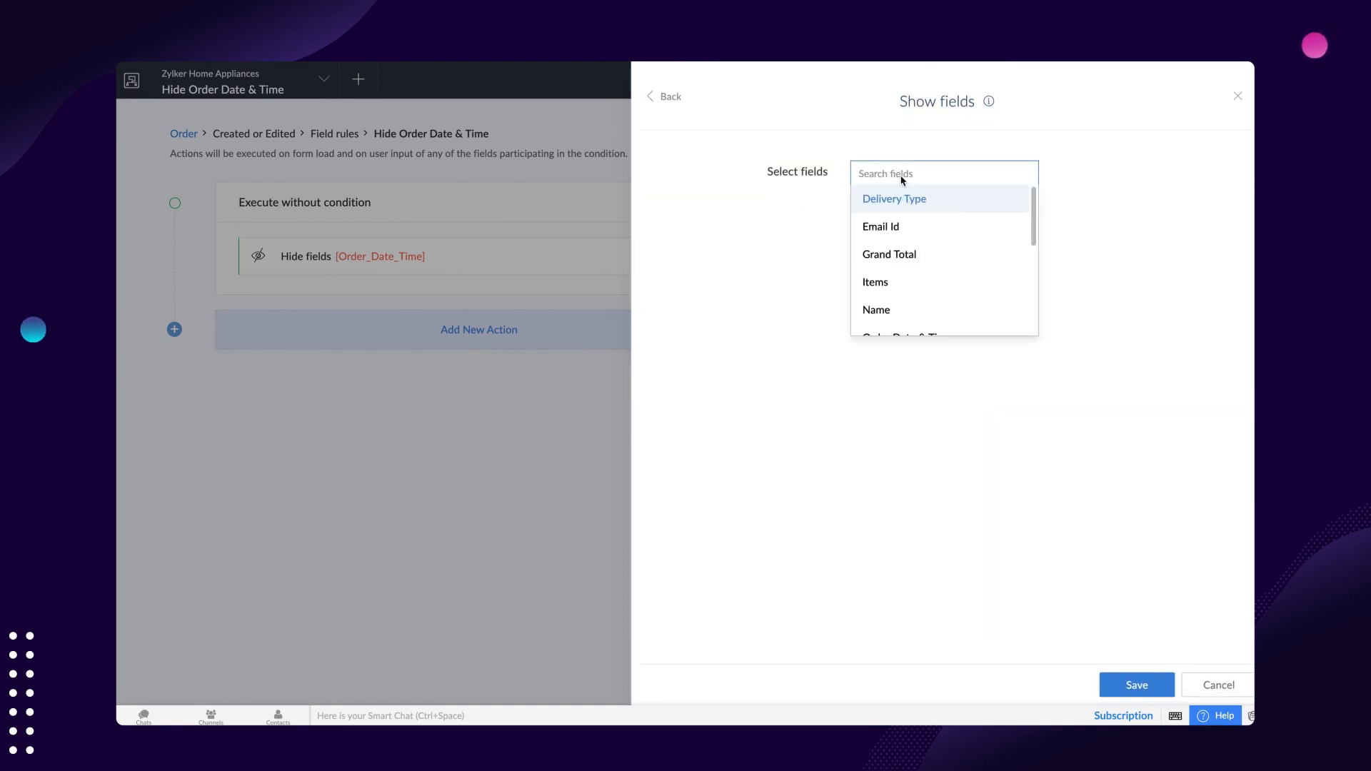
scroll(down, 3)
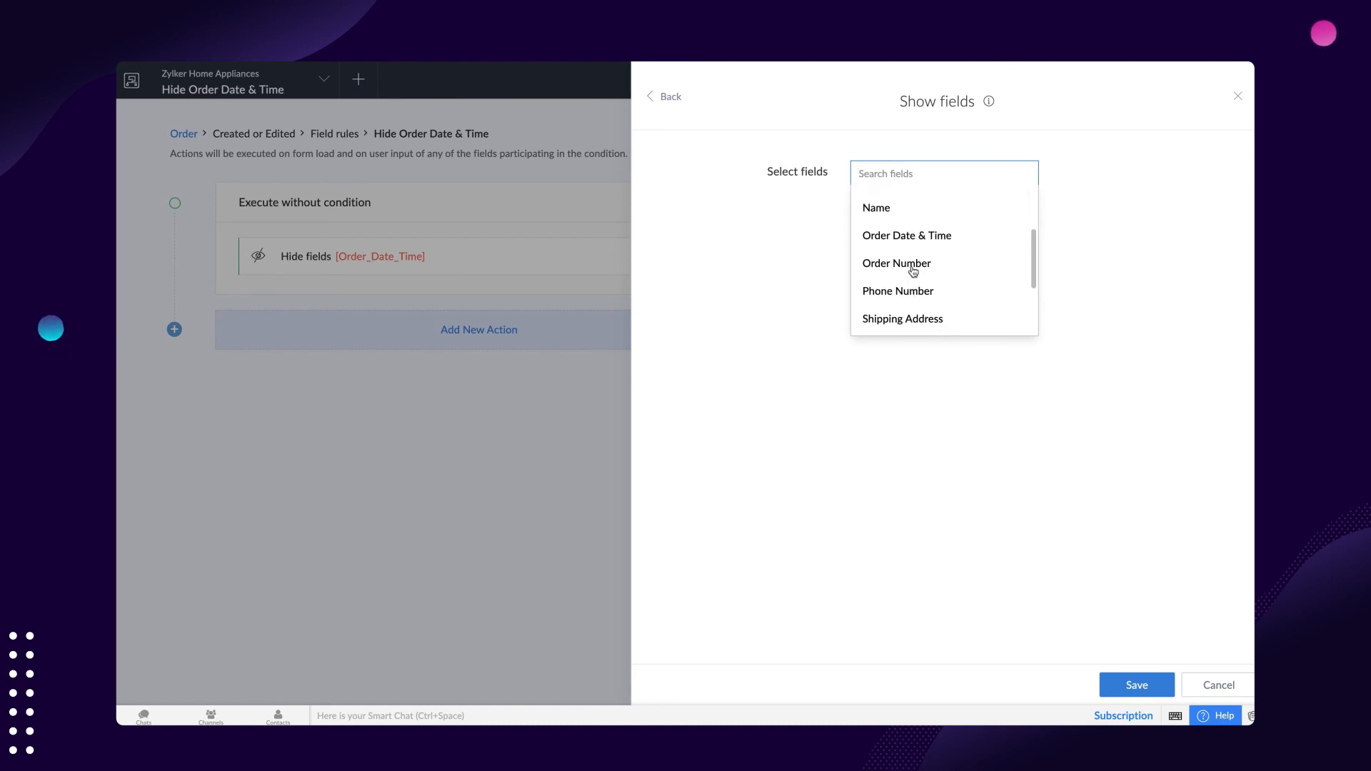
click(903, 319)
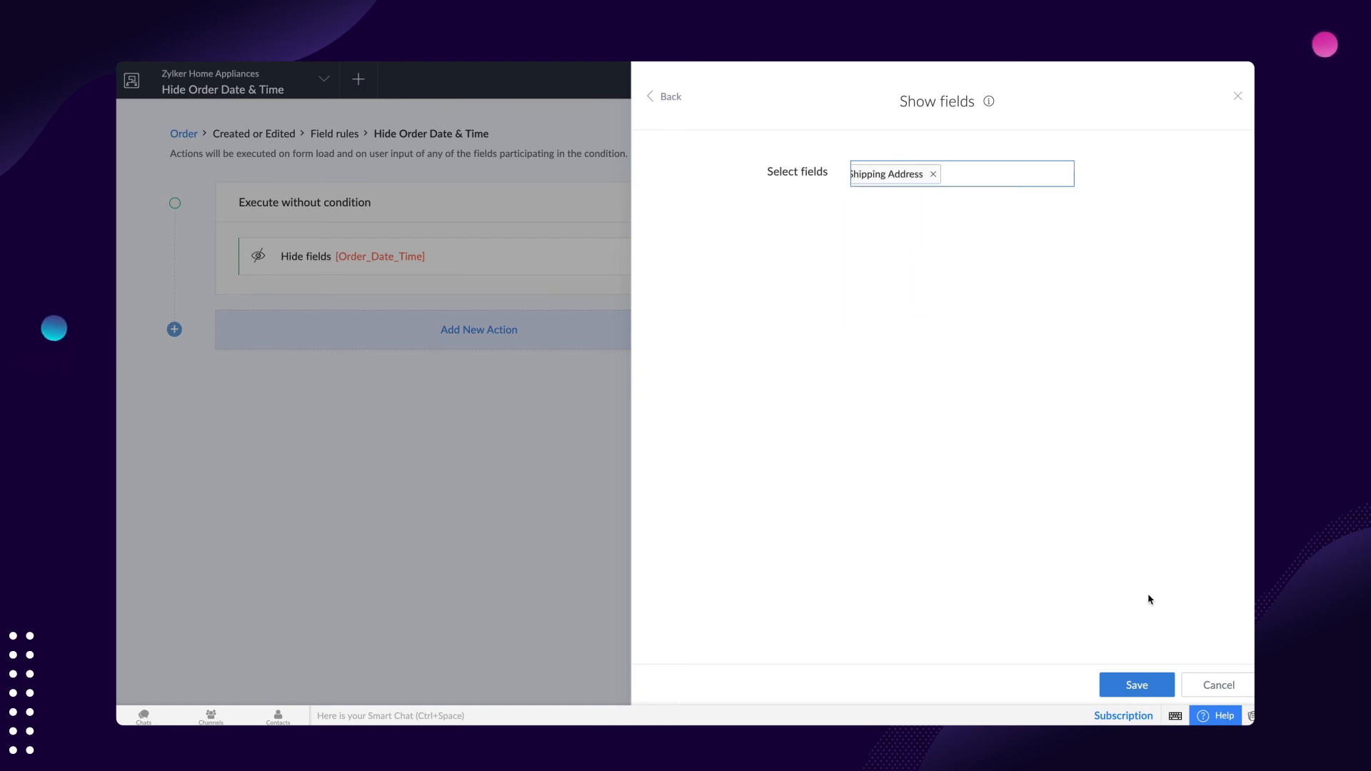
click(1137, 685)
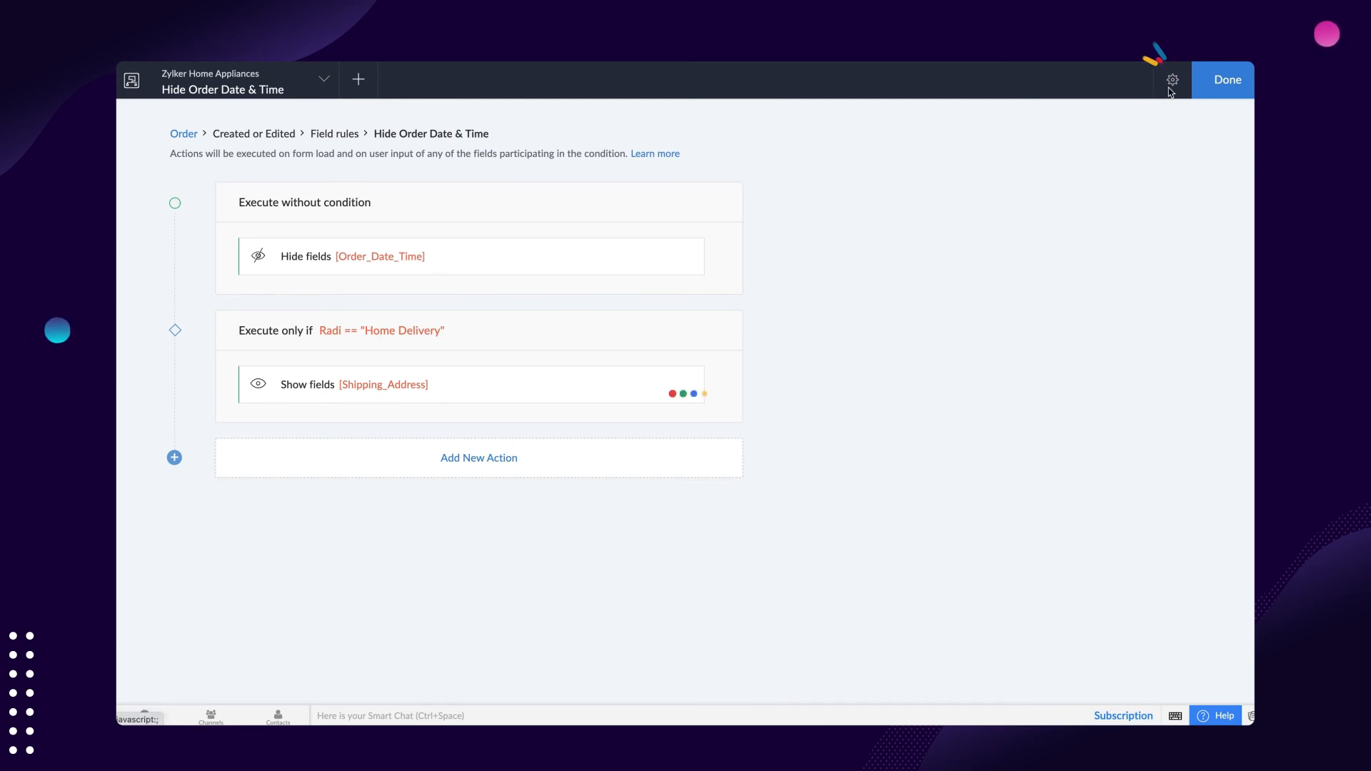
- Rename the workflow 'Hide Order Date & Time, Show Address' and open the live application
click(1172, 79)
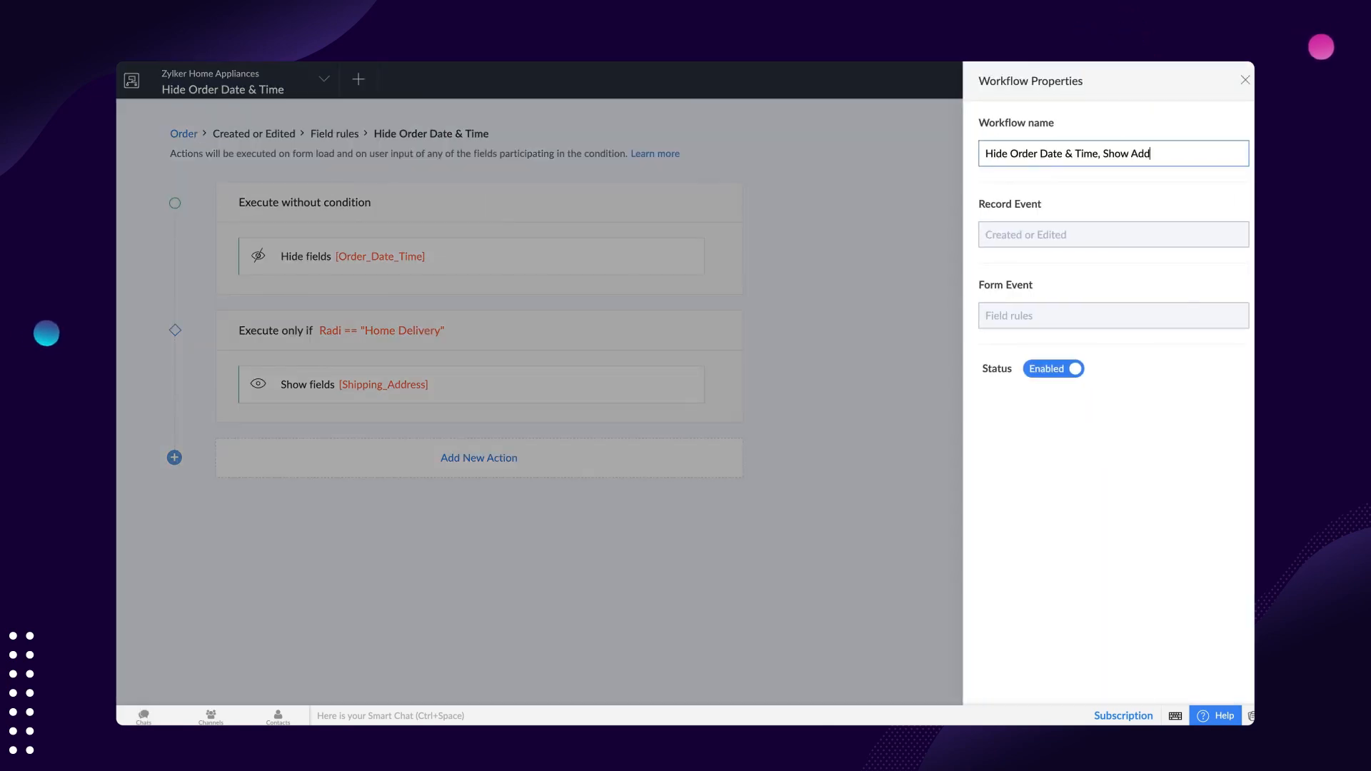
click(1244, 79)
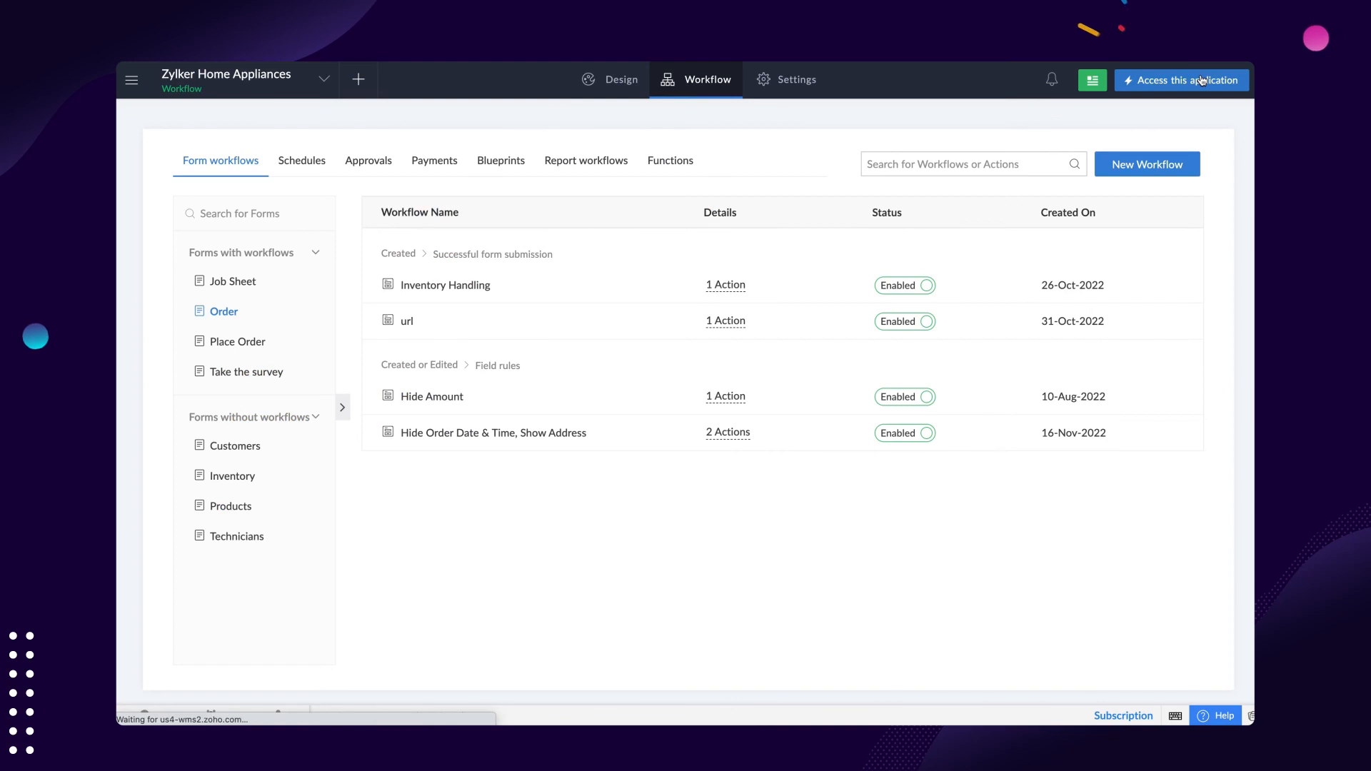
click(1180, 79)
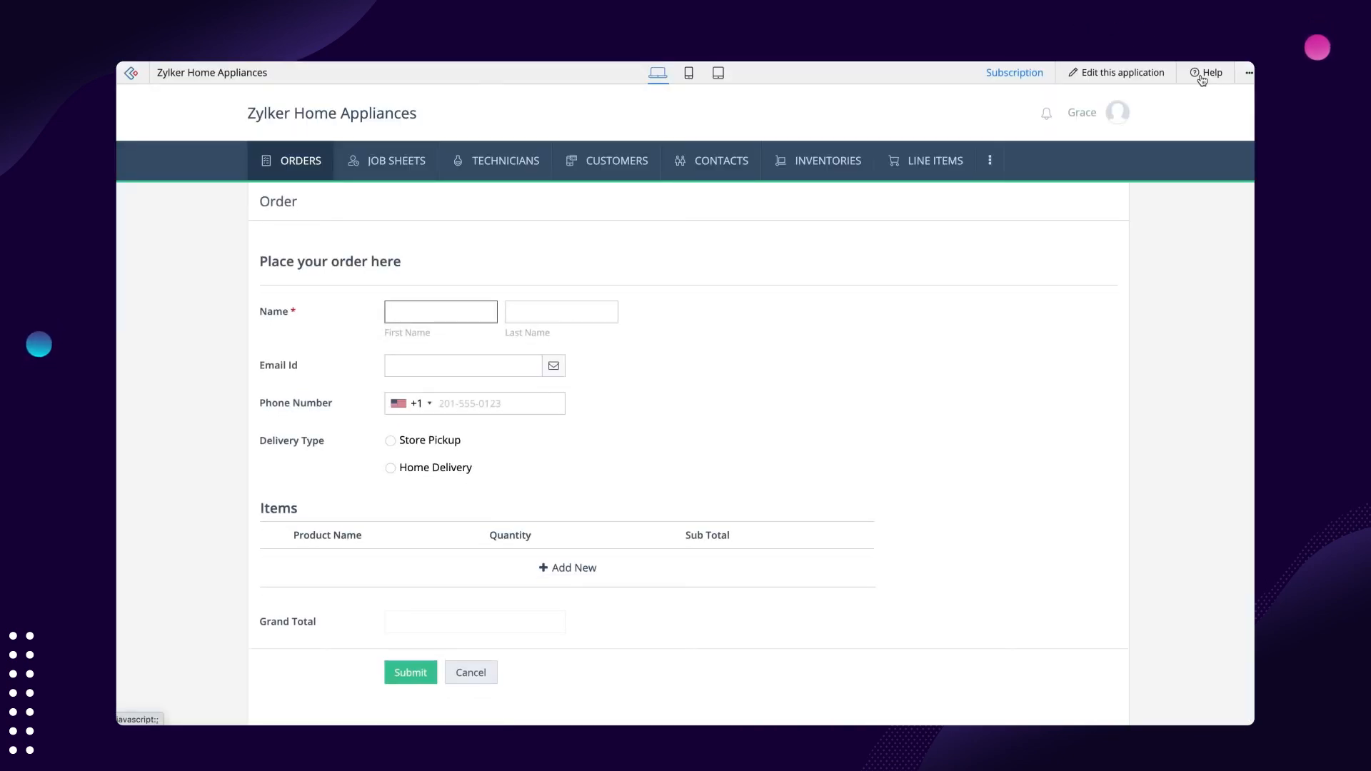
click(441, 312)
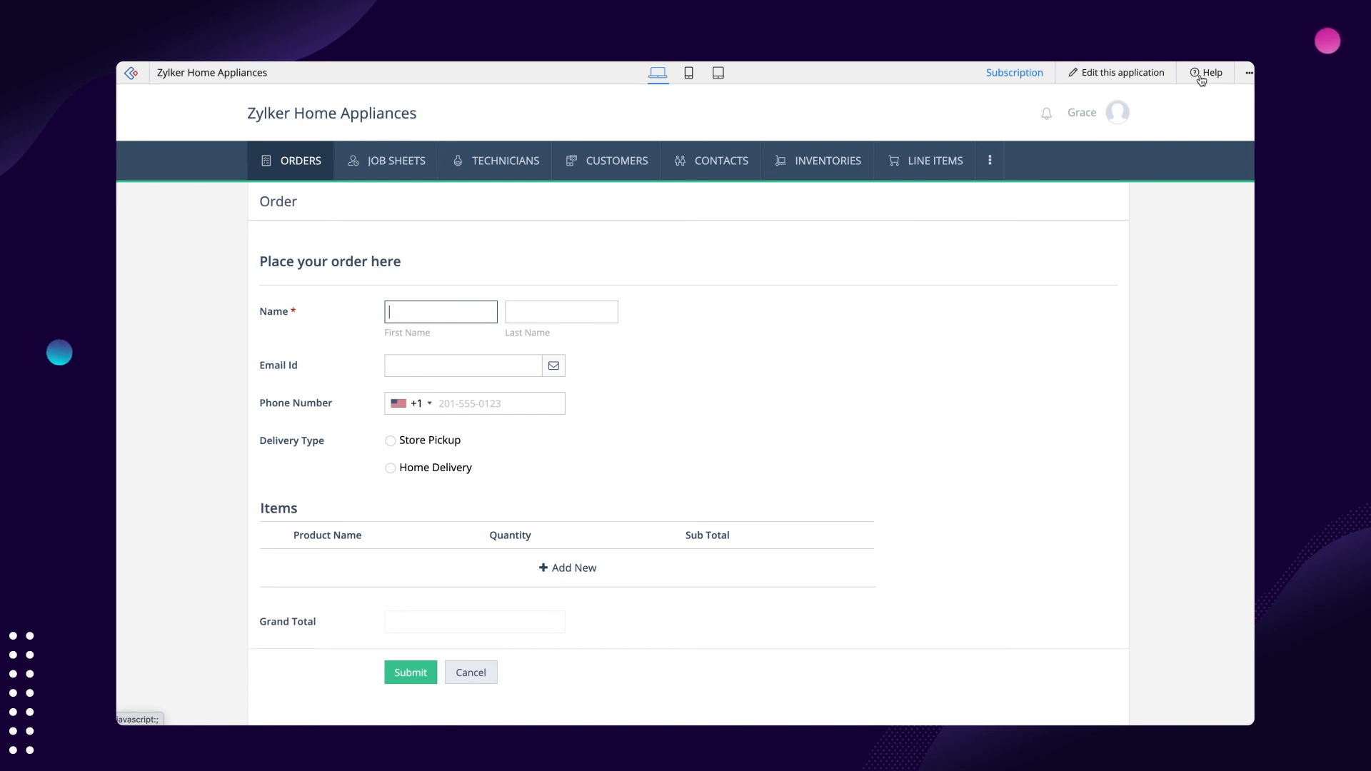
click(390, 468)
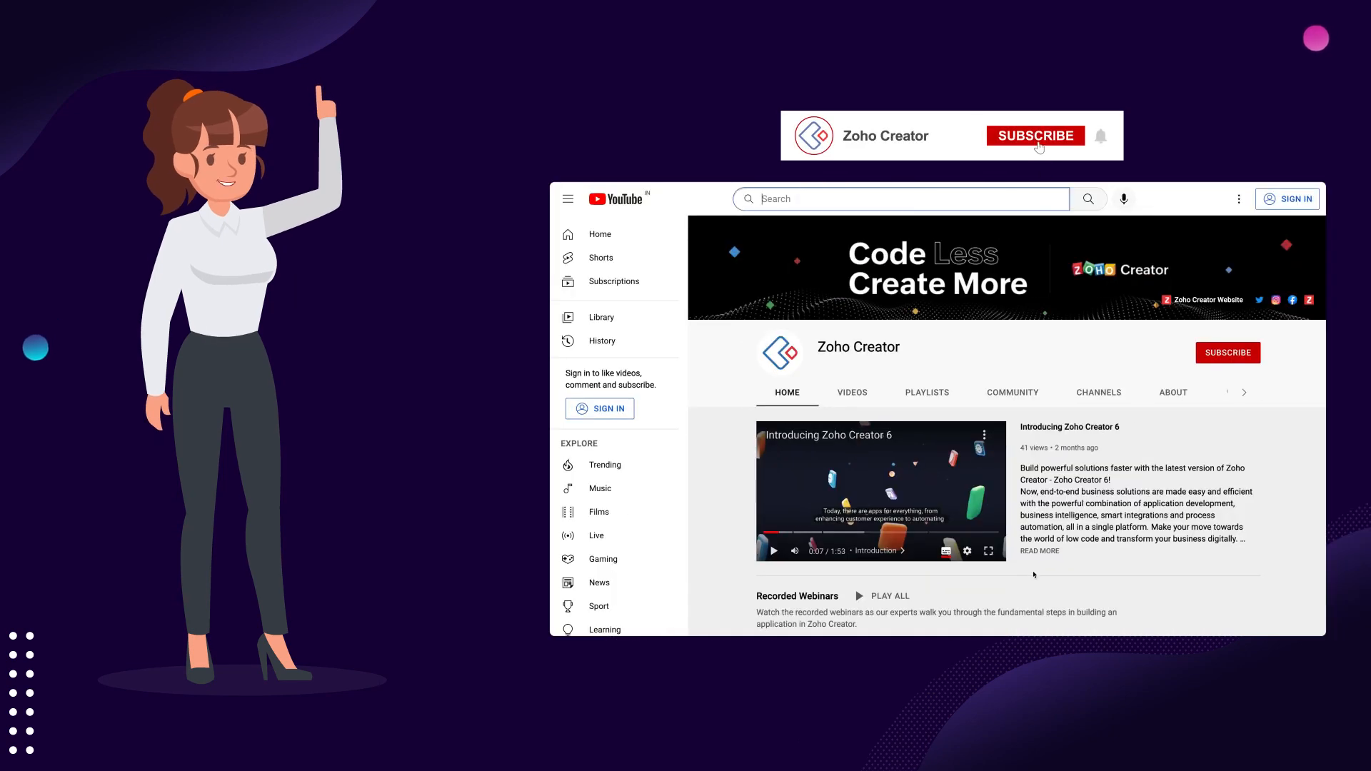
- Subscribe to the Zoho Creator YouTube channel and browse its tutorial playlists
click(1035, 136)
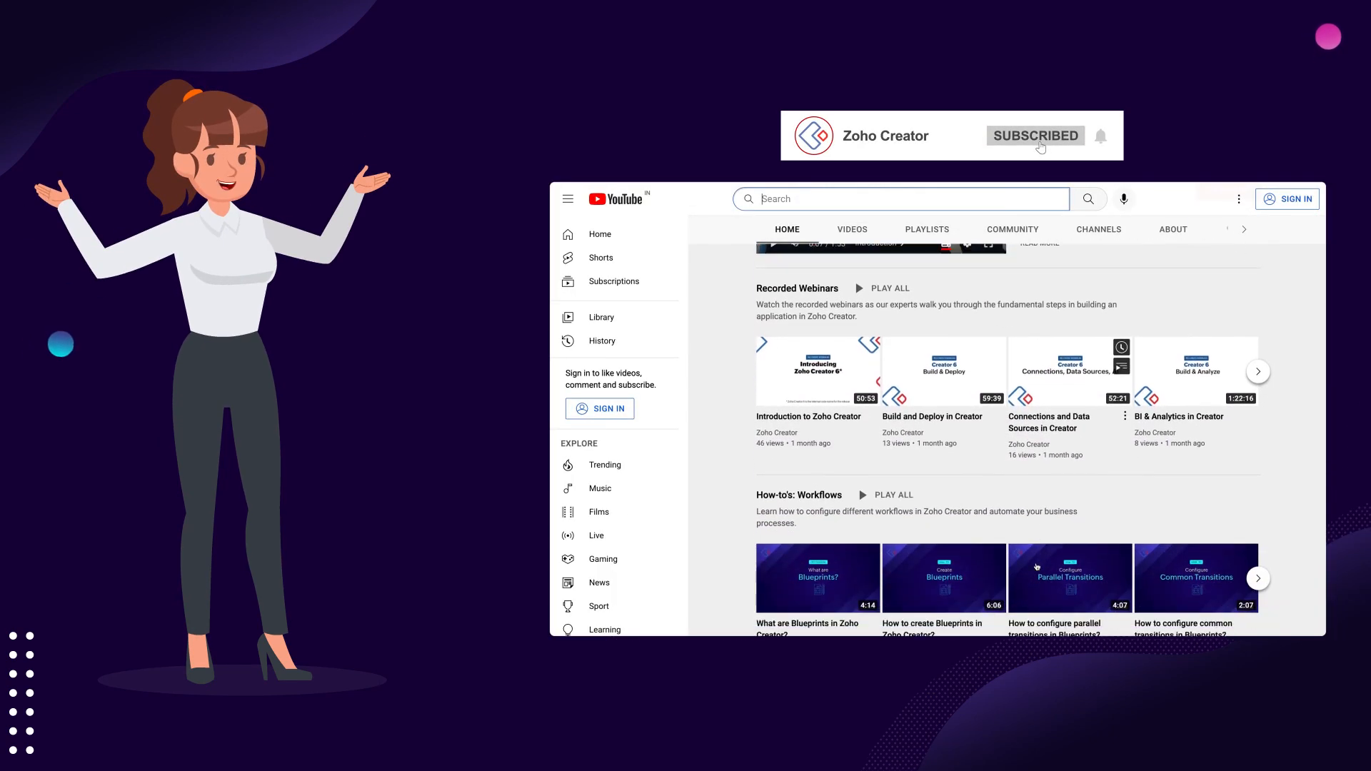
scroll(down, 3)
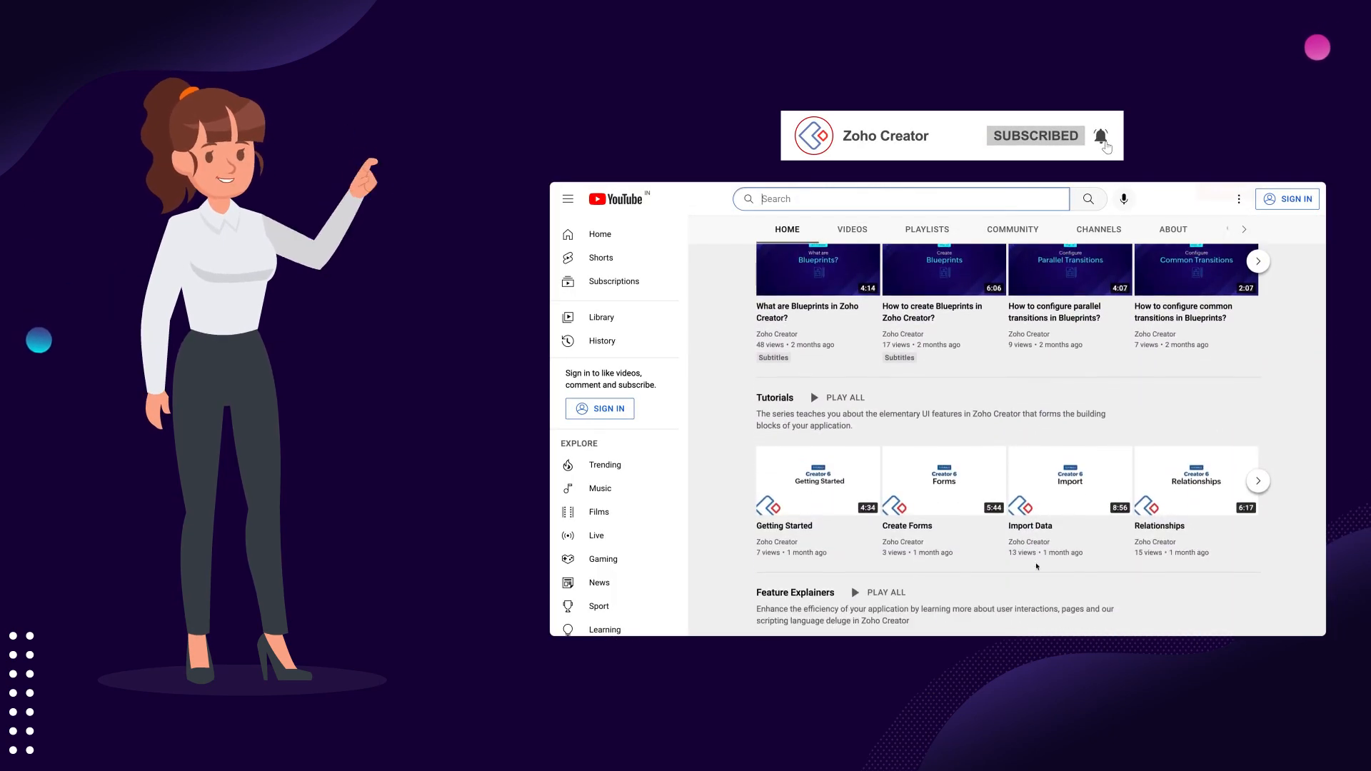
scroll(down, 3)
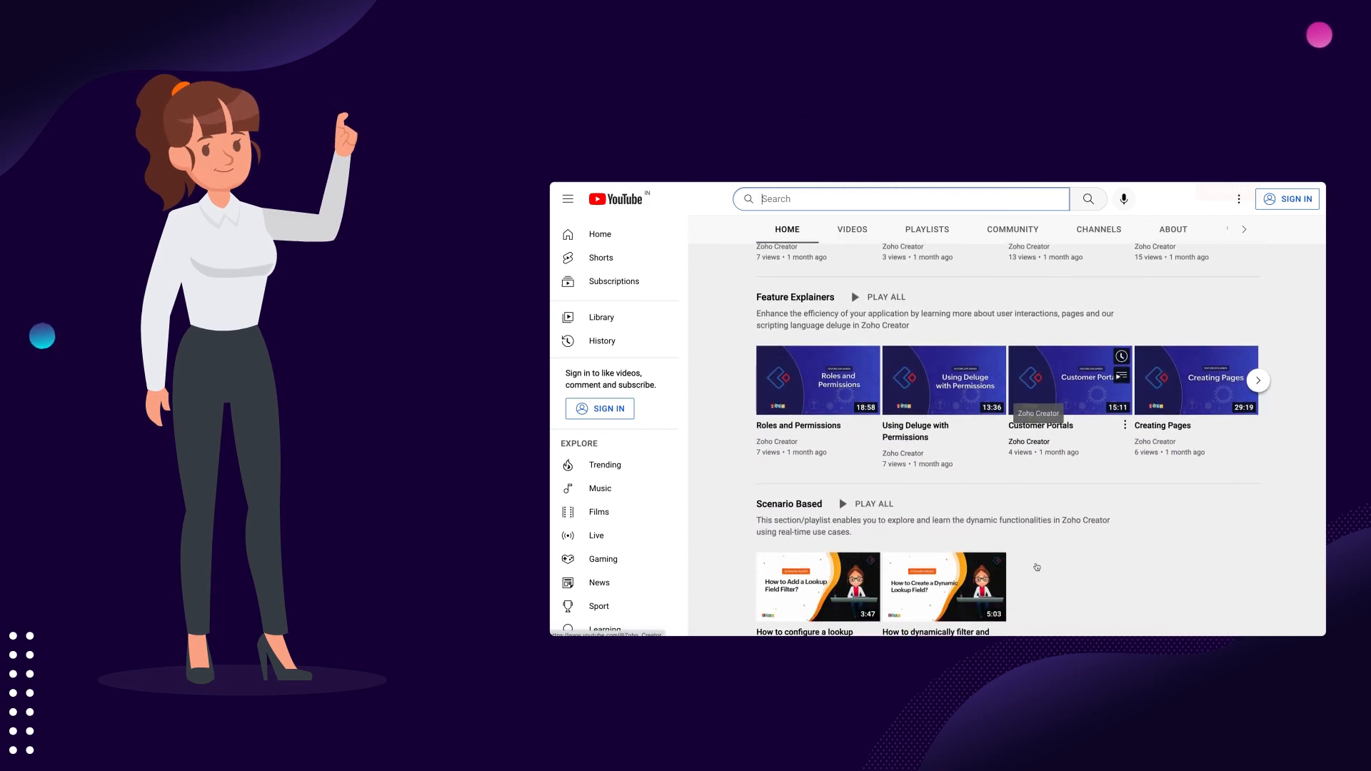